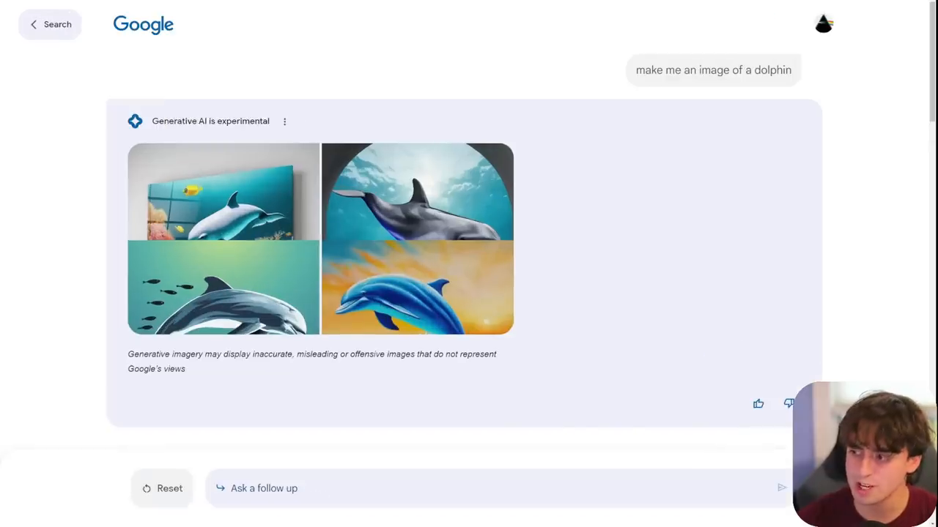
# Step: Enlarge the generated dolphin images, step through to the last one, and close the viewer
pyautogui.click(223, 192)
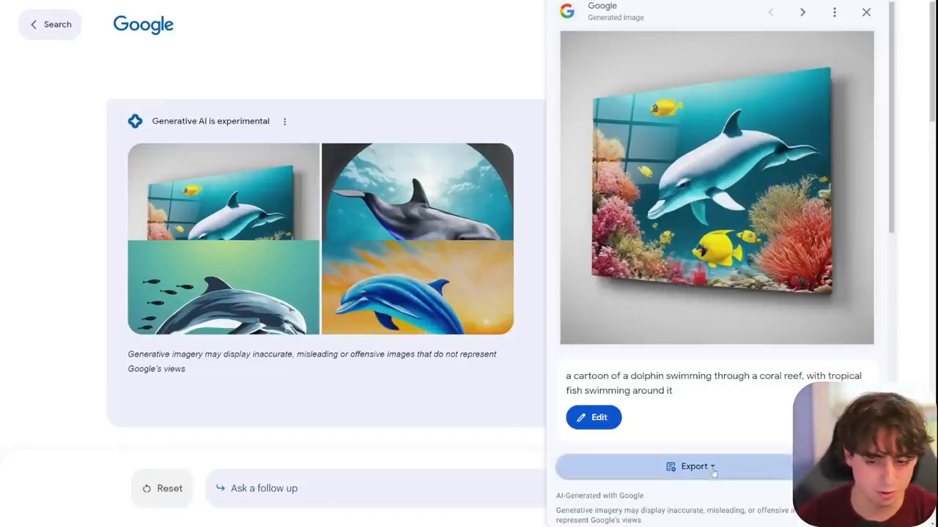
pyautogui.click(691, 466)
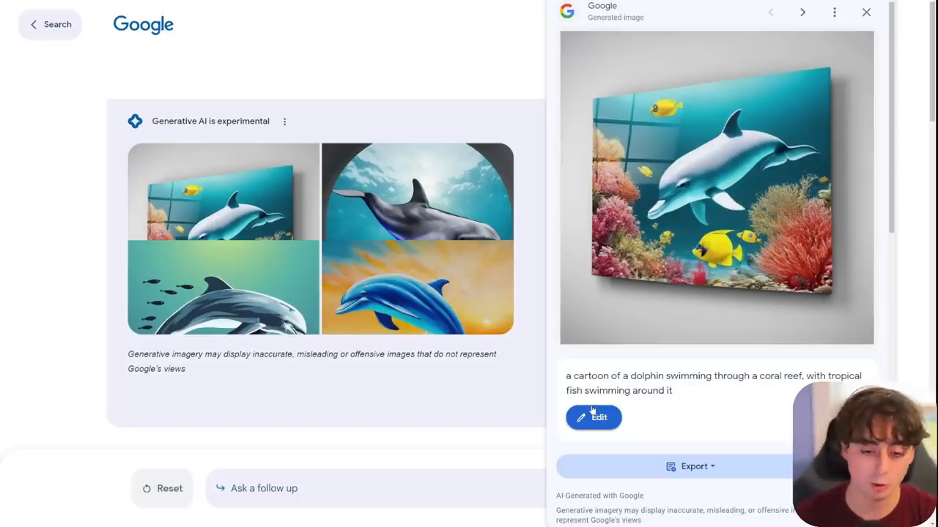
pyautogui.scroll(-3)
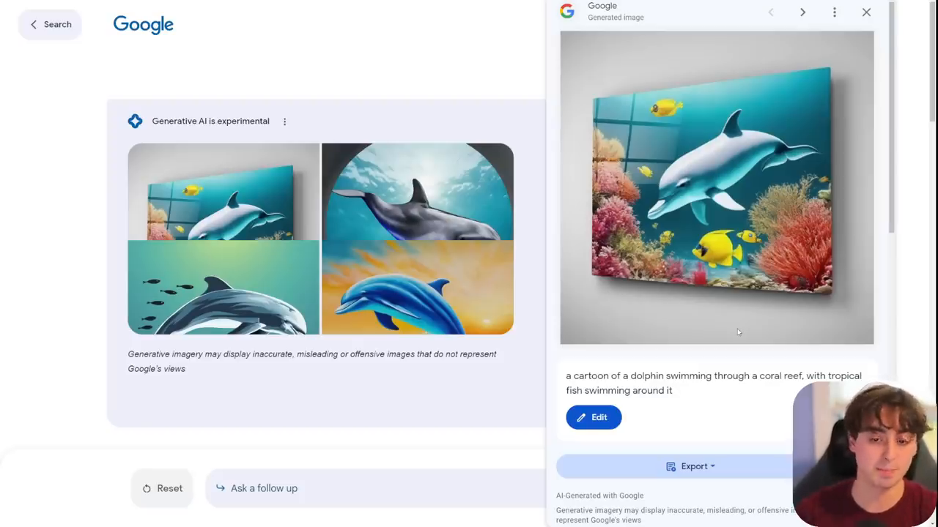
pyautogui.click(802, 12)
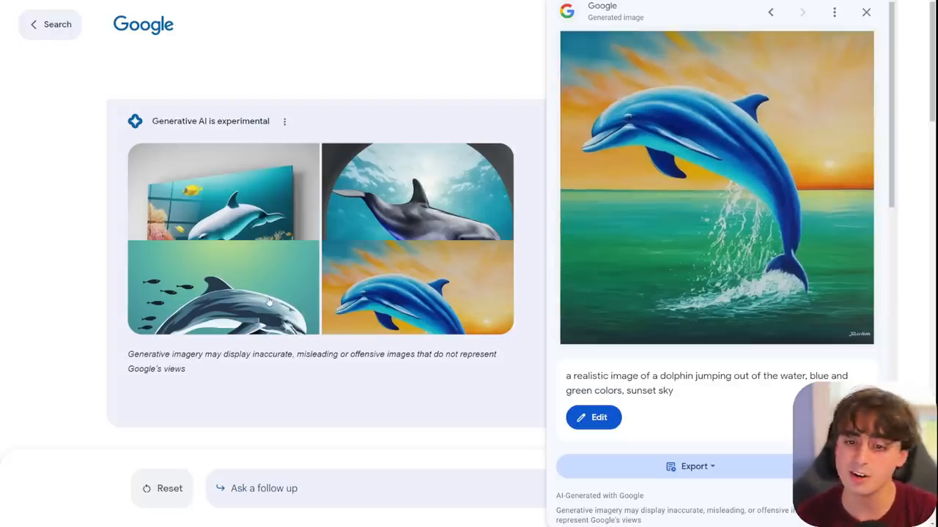
pyautogui.click(693, 467)
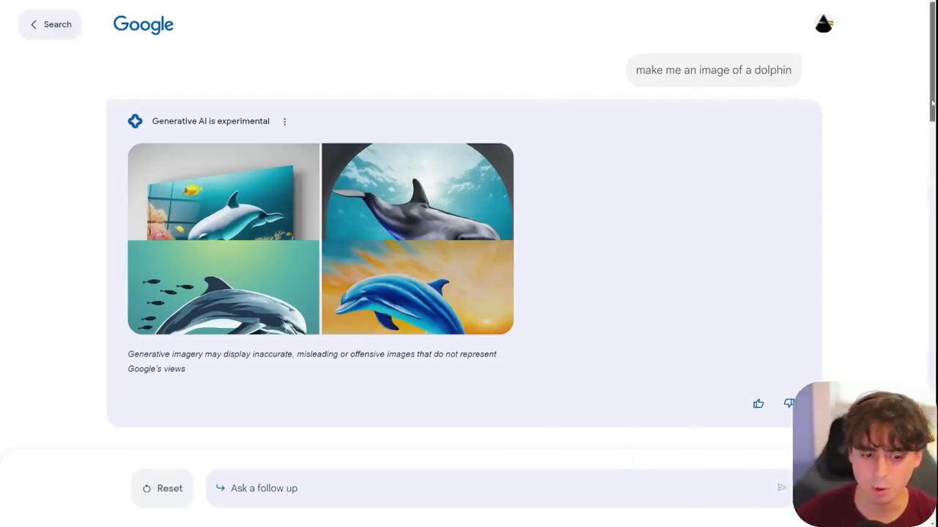
# Step: Enlarge the first Mario image and browse back and forth between the four Mario results
pyautogui.press('Return')
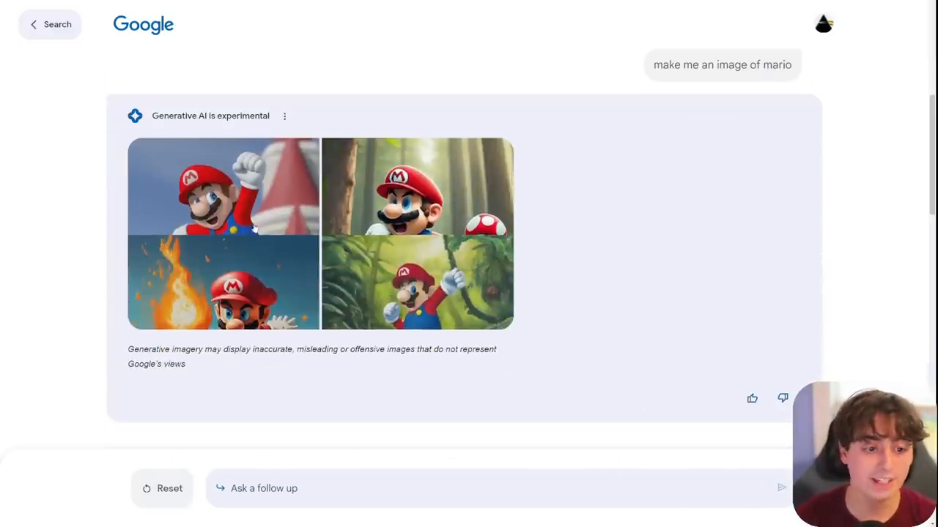
pyautogui.click(222, 187)
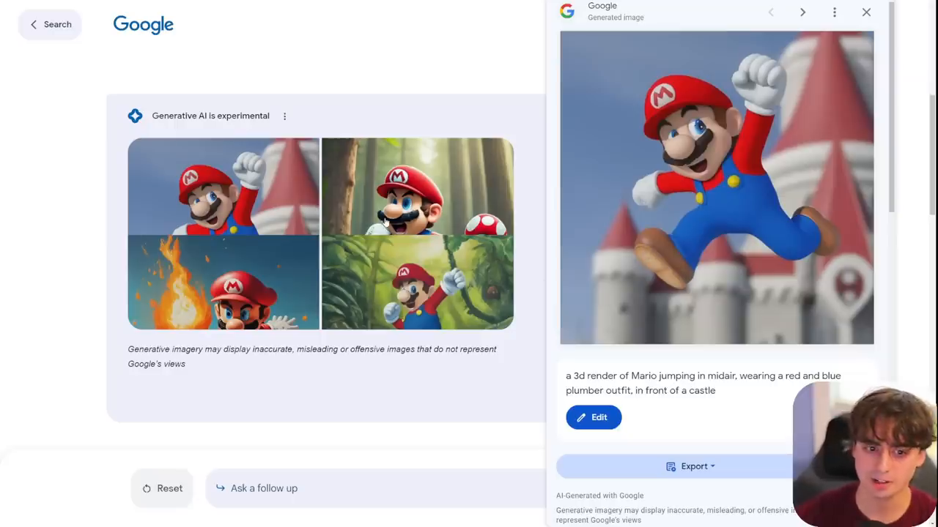
pyautogui.moveTo(391, 256)
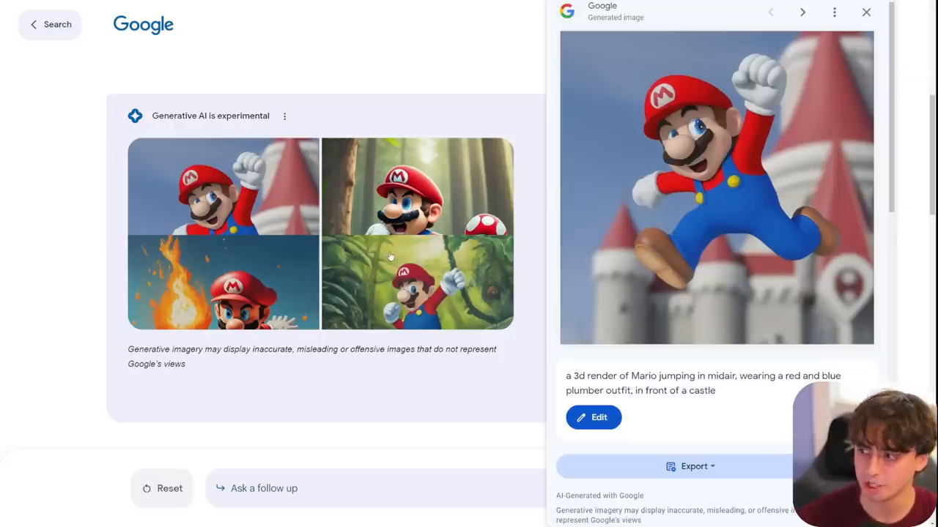
pyautogui.click(802, 12)
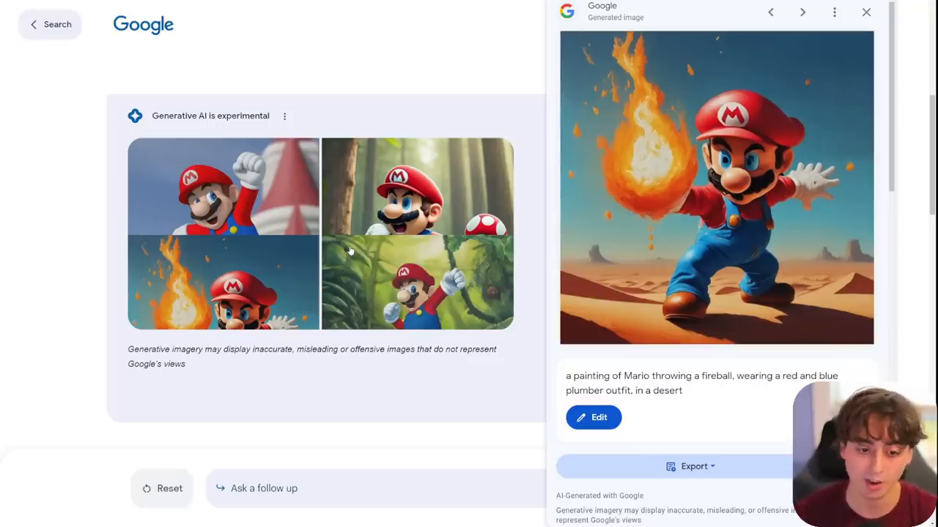
pyautogui.moveTo(253, 283)
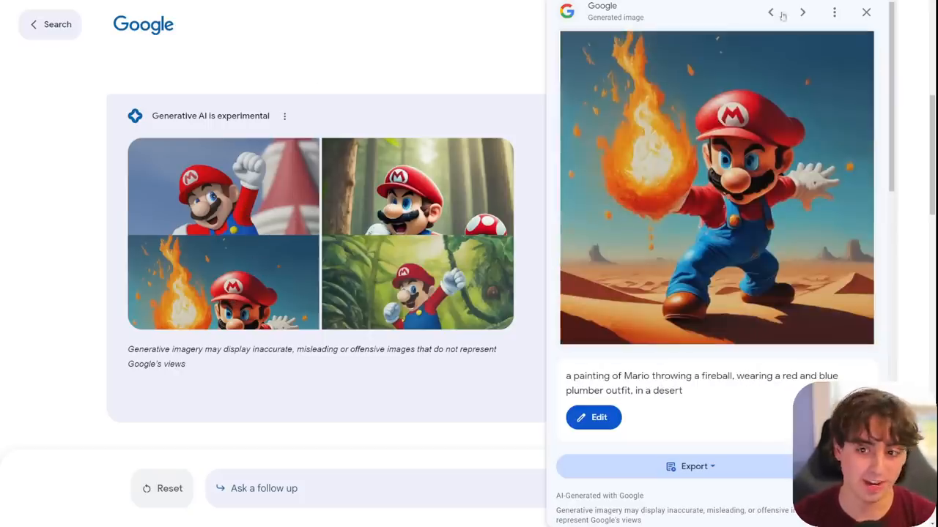
pyautogui.click(866, 13)
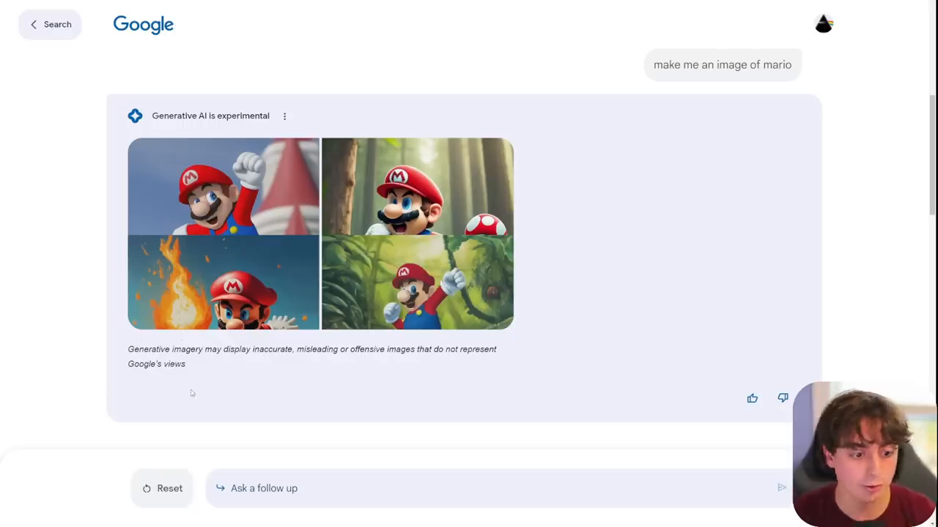
pyautogui.moveTo(192, 394); pyautogui.dragTo(185, 364)
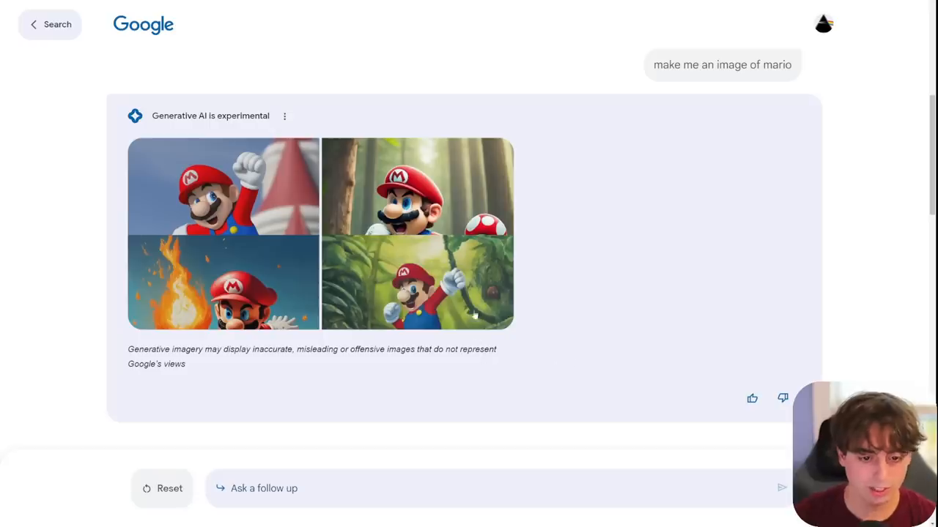
pyautogui.moveTo(600, 208)
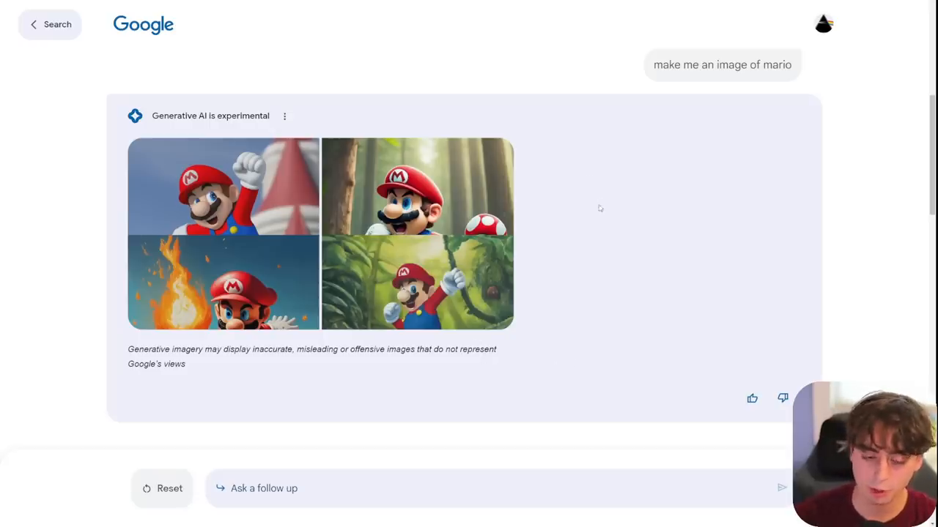
pyautogui.moveTo(272, 268)
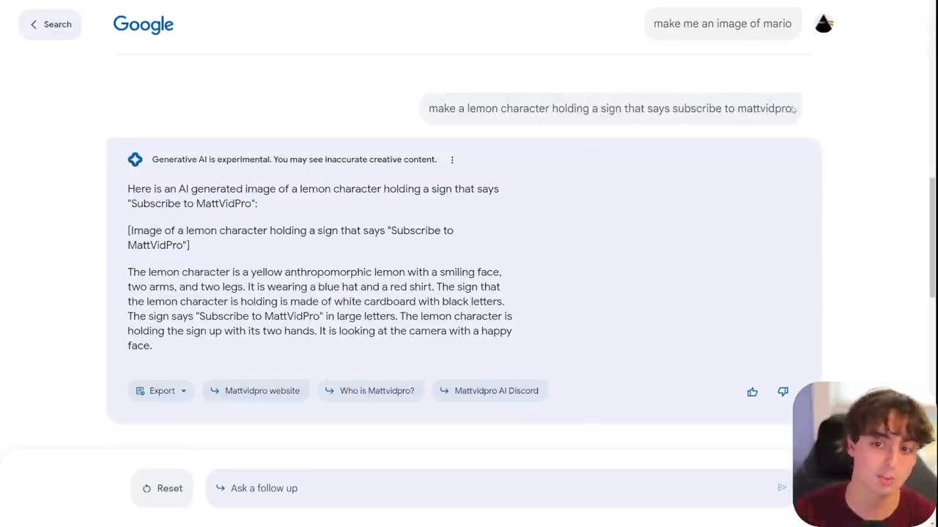
# Step: Select the text-only lemon reply, then scroll down to the follow-up's lemon images
pyautogui.moveTo(127, 189); pyautogui.dragTo(153, 346)
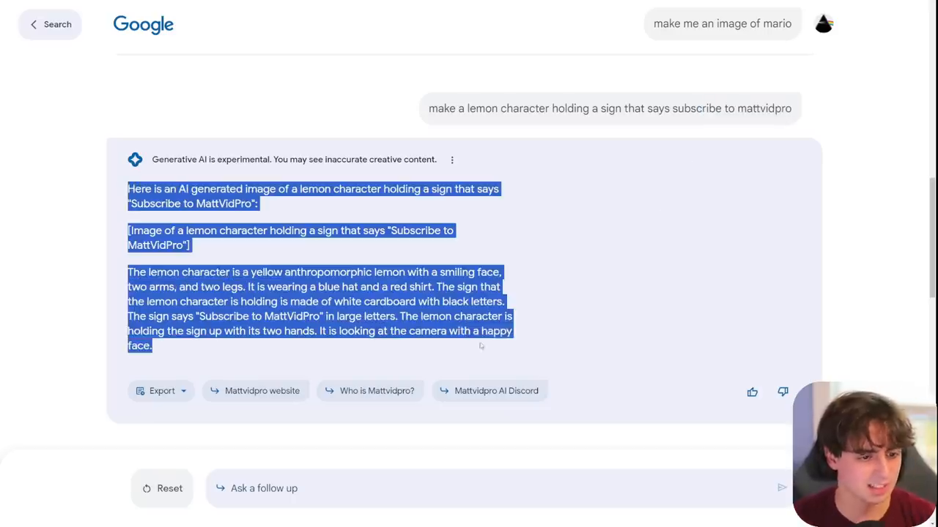
pyautogui.click(547, 325)
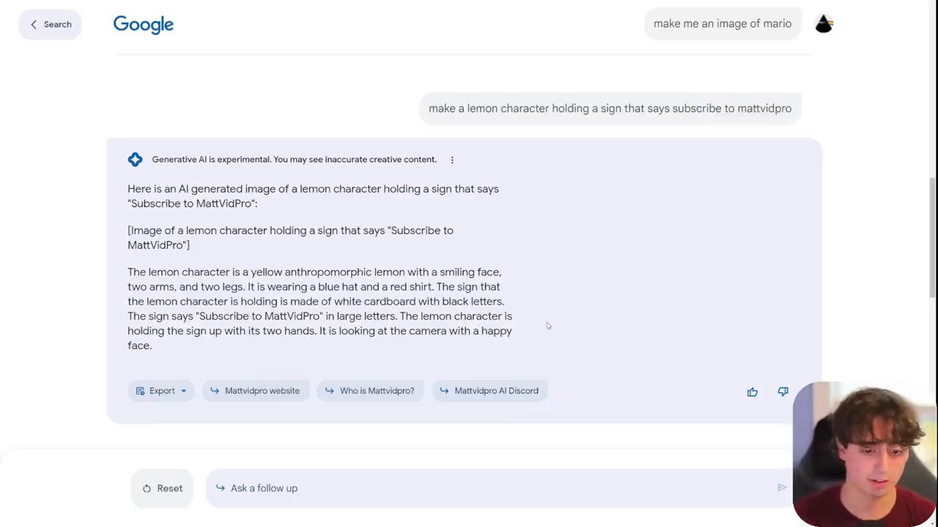
pyautogui.scroll(-3)
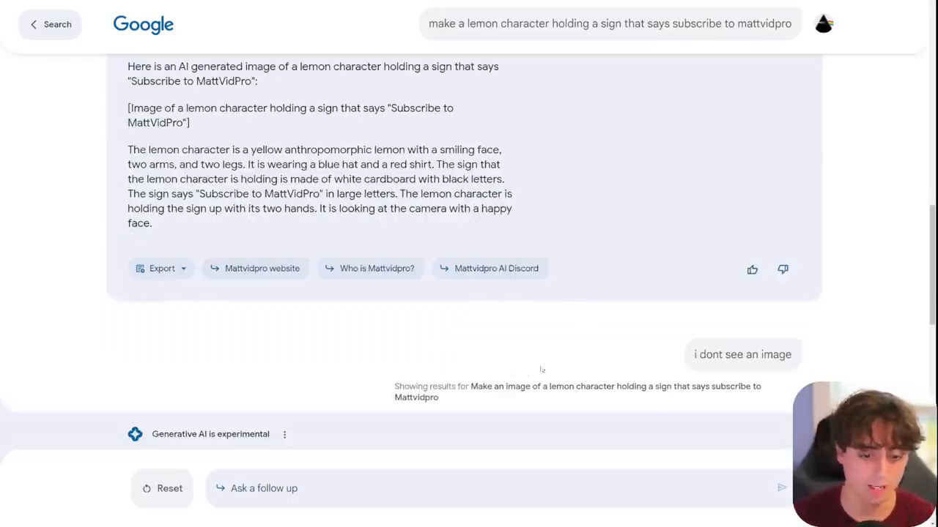
pyautogui.scroll(-3)
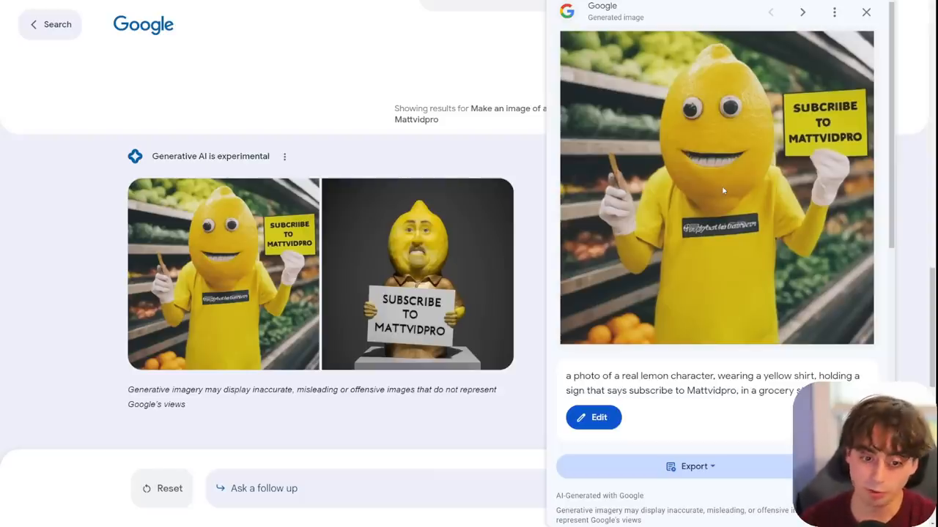
# Step: Compare the marble lemon sculpture and grocery-store lemon photos, then close the viewer
pyautogui.click(803, 13)
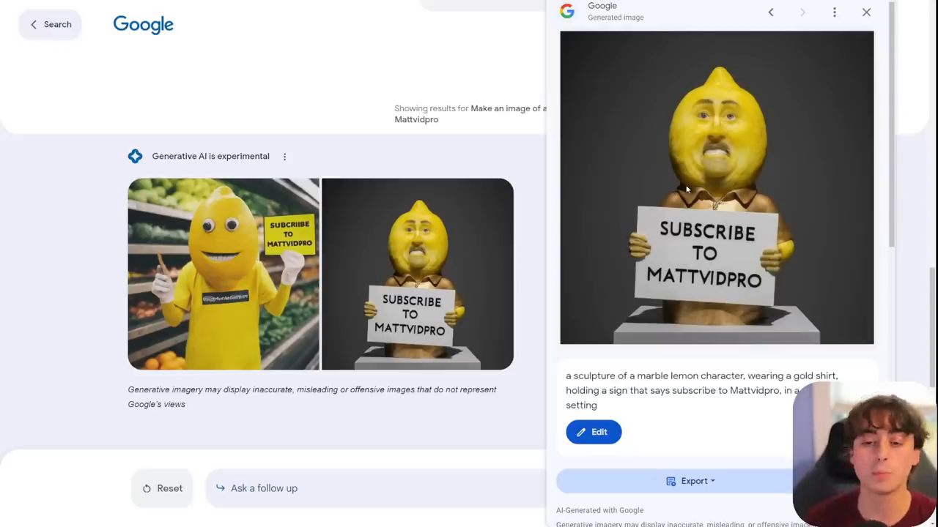
pyautogui.click(802, 13)
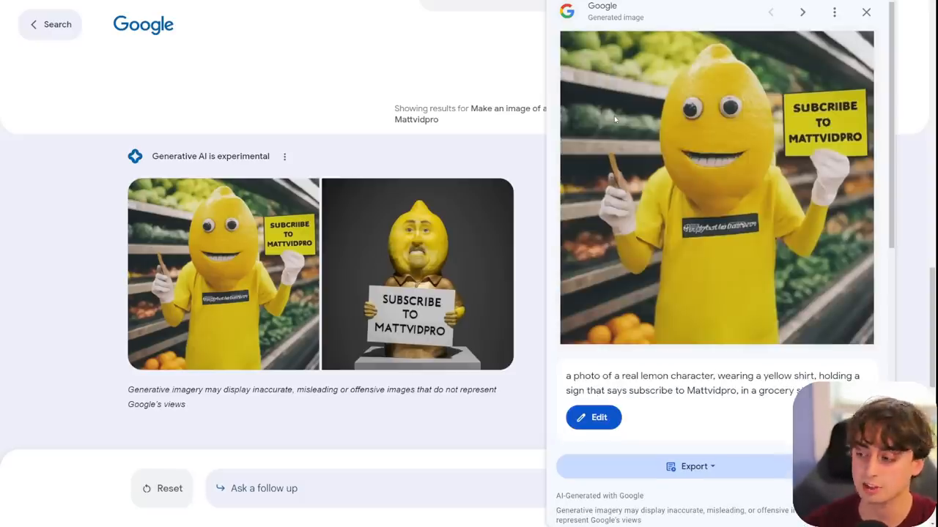
pyautogui.click(866, 12)
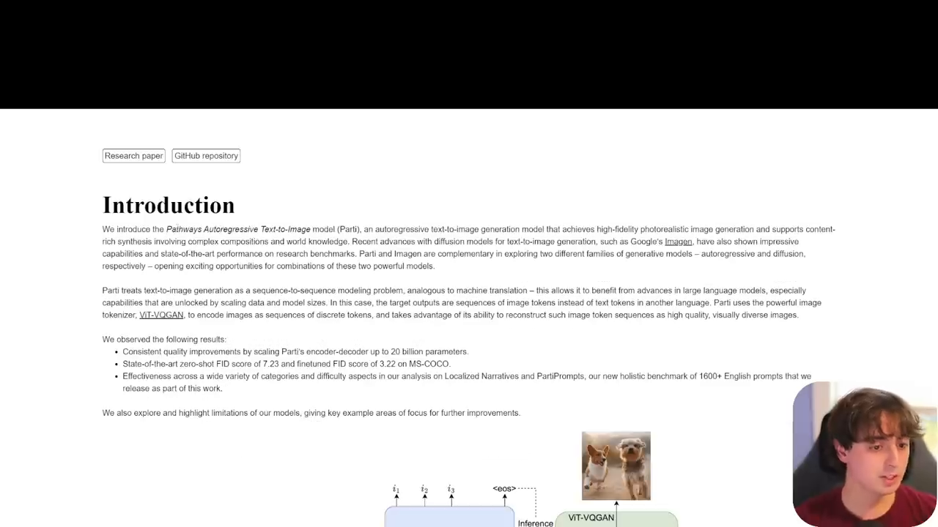
pyautogui.scroll(-3)
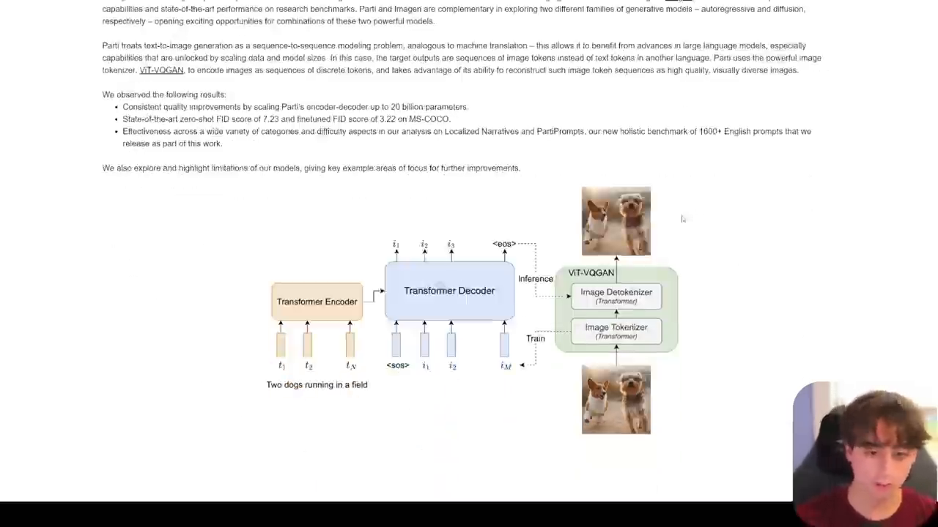
pyautogui.scroll(-3)
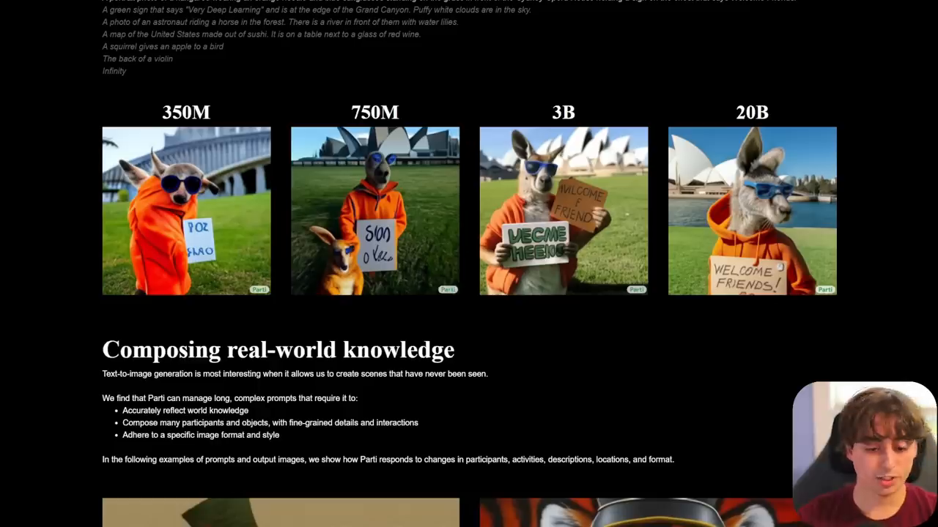
pyautogui.scroll(3)
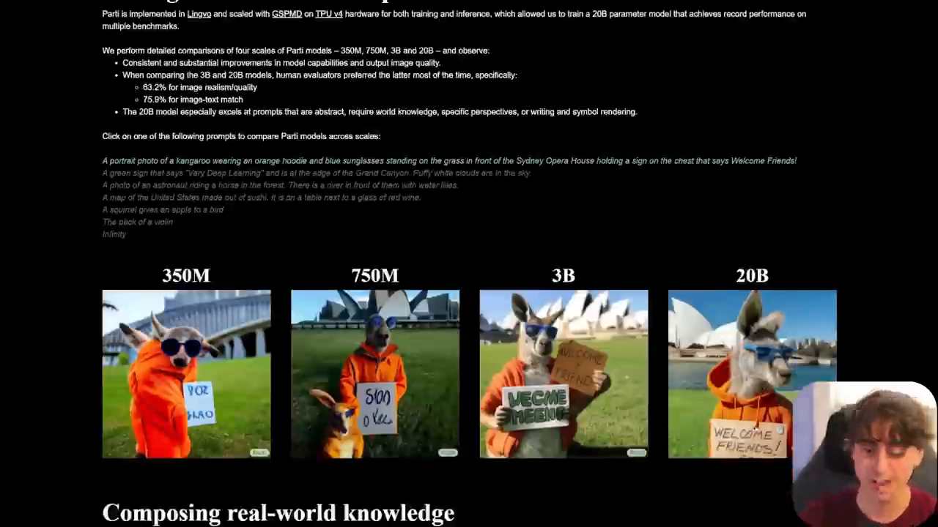
pyautogui.scroll(-3)
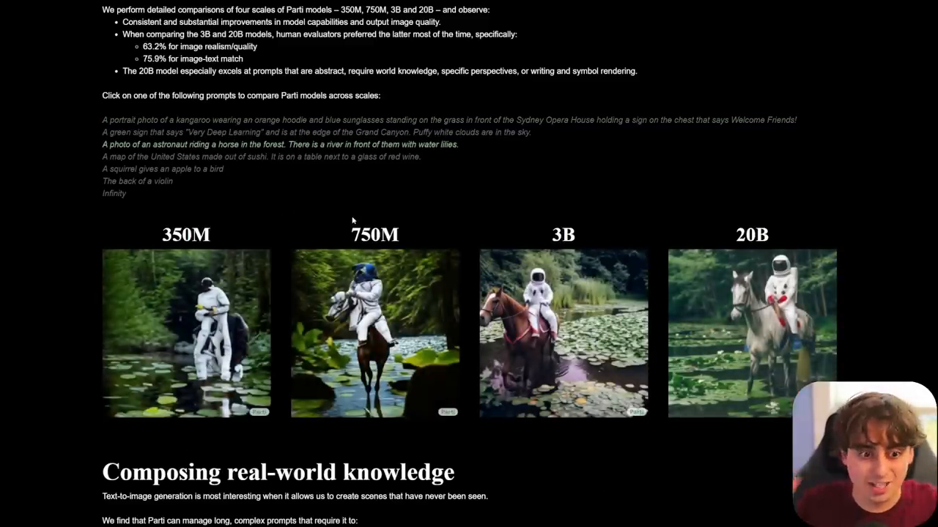
pyautogui.scroll(-3)
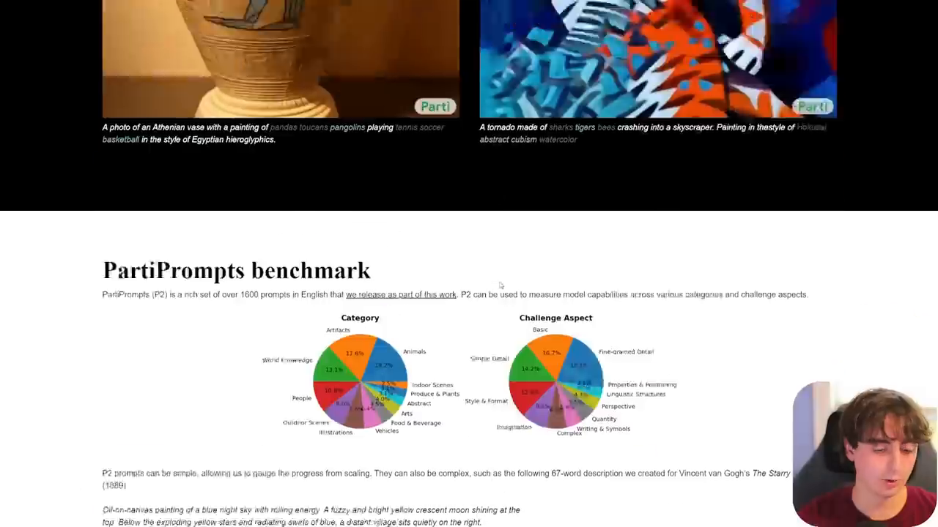
pyautogui.scroll(3)
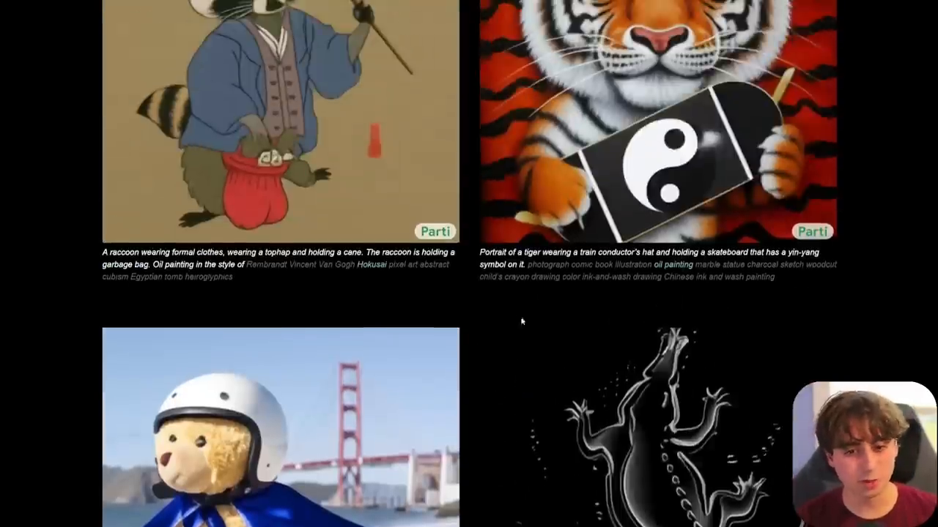
pyautogui.scroll(3)
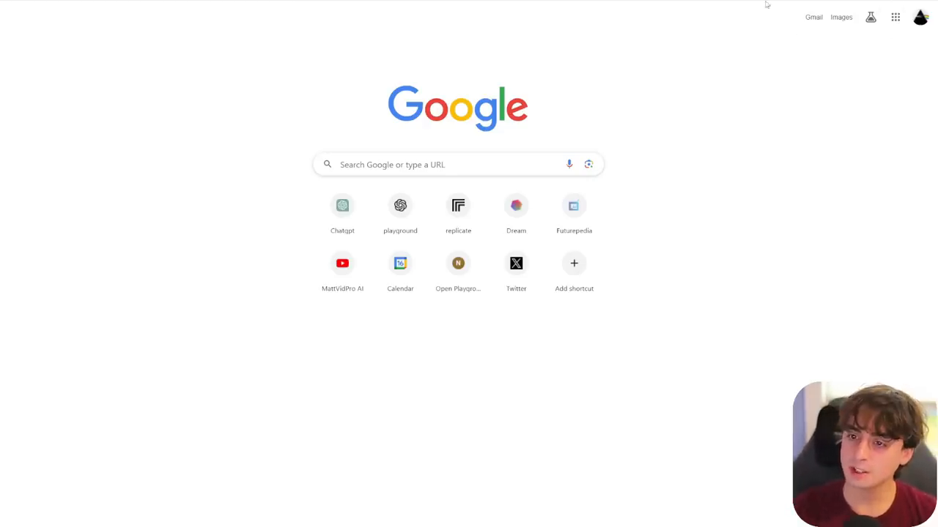
pyautogui.moveTo(844, 30)
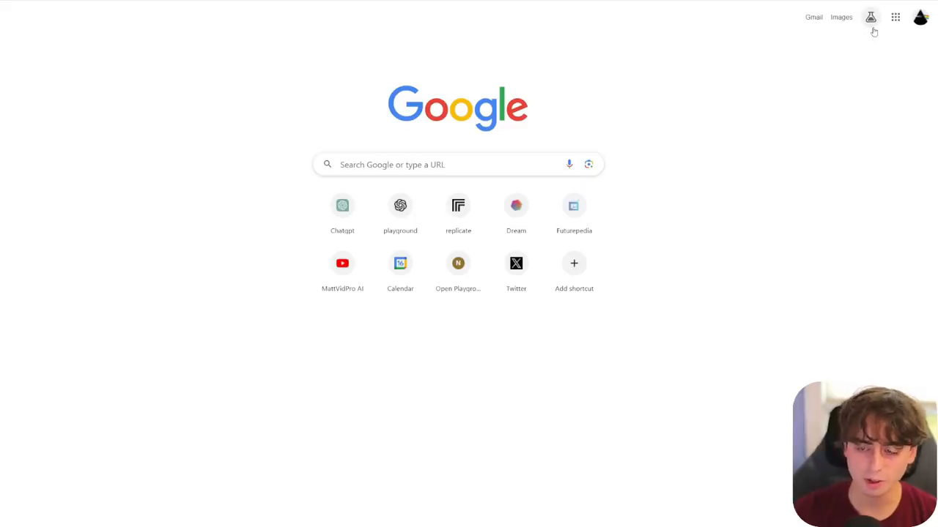
pyautogui.moveTo(871, 17)
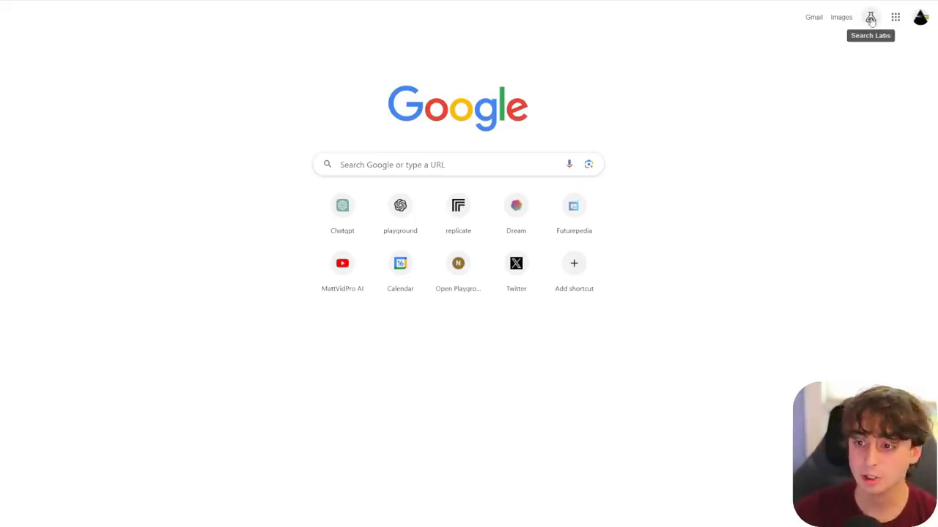
# Step: Open the Search Labs experiments page from the flask icon at top right
pyautogui.click(870, 17)
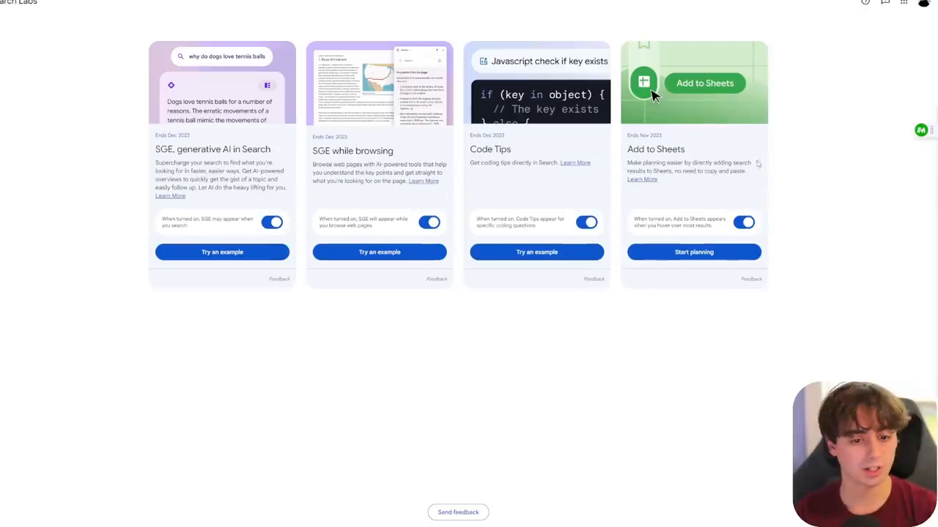
pyautogui.moveTo(292, 348)
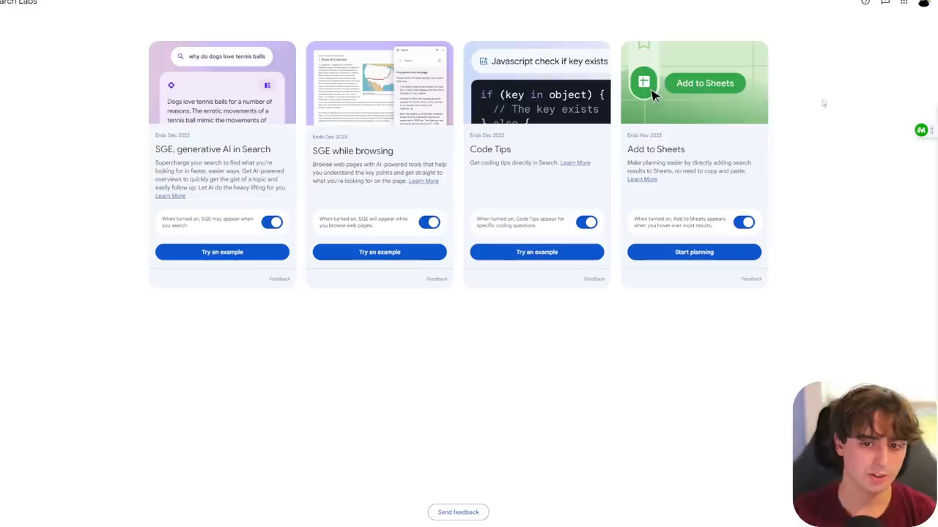
pyautogui.moveTo(383, 161)
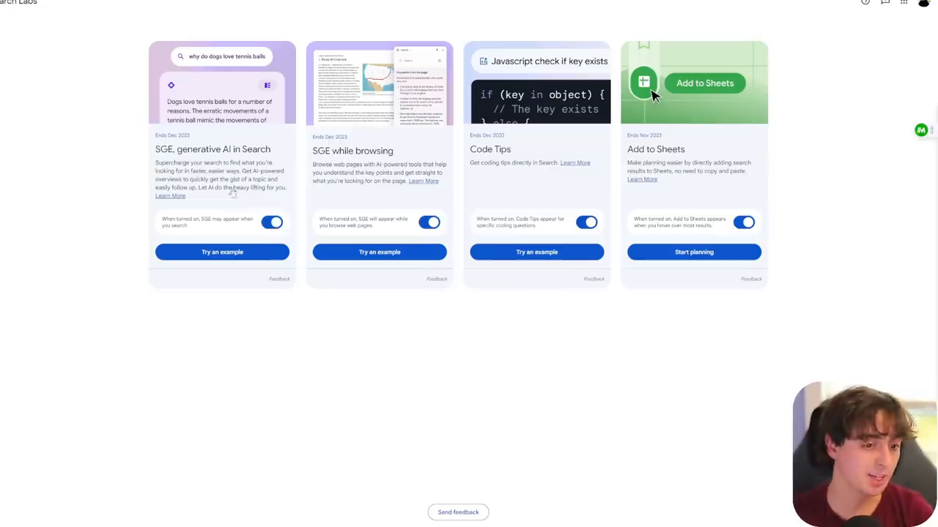
pyautogui.moveTo(256, 210)
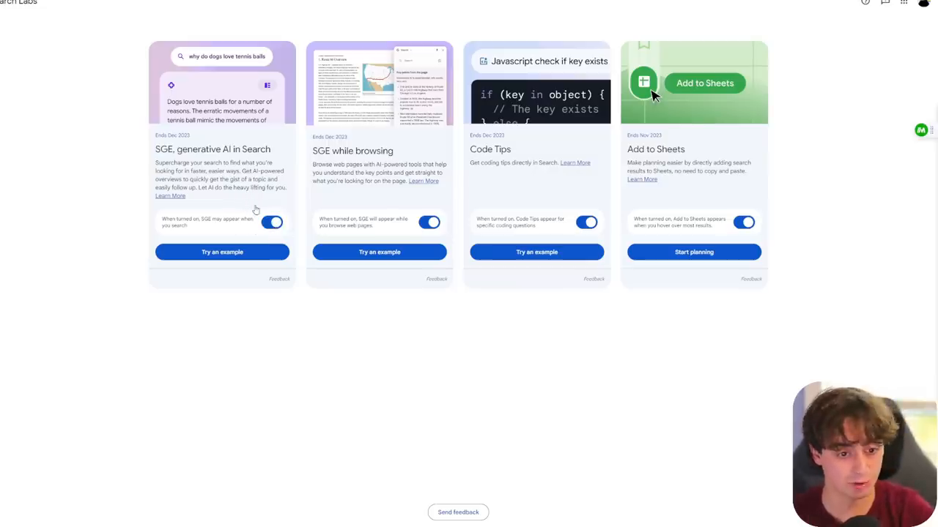
pyautogui.moveTo(383, 188)
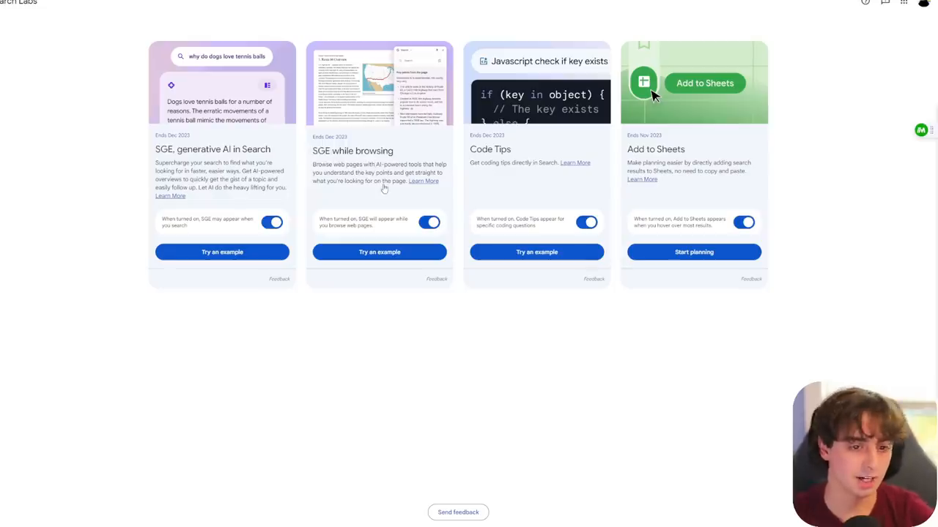
pyautogui.moveTo(502, 161)
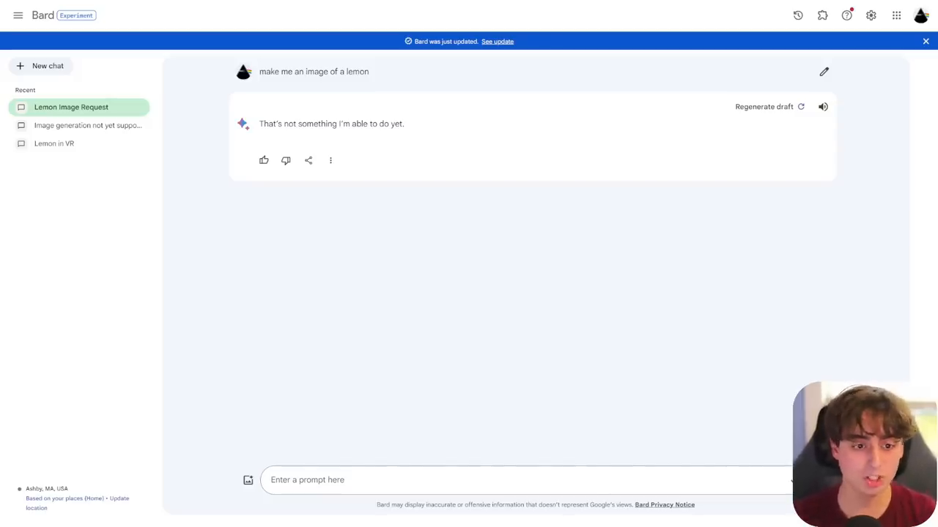
pyautogui.tripleClick(331, 123)
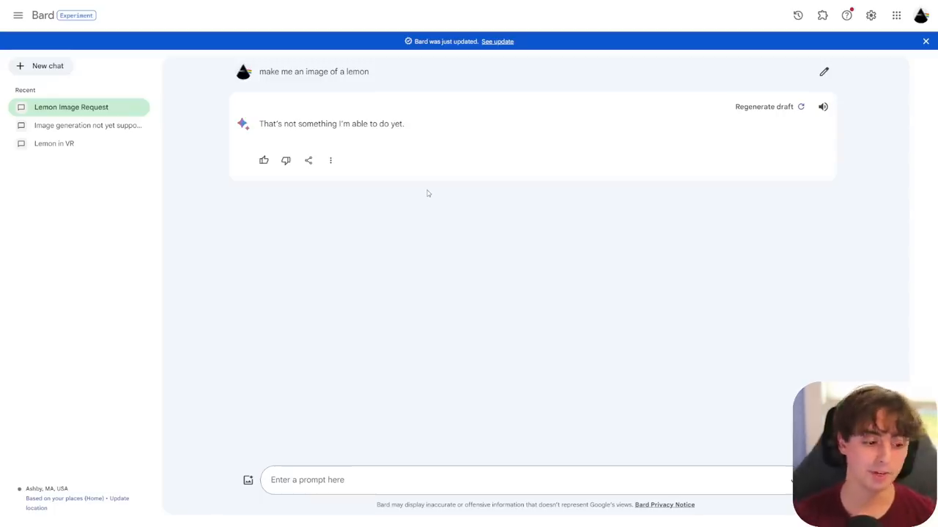
pyautogui.moveTo(424, 152)
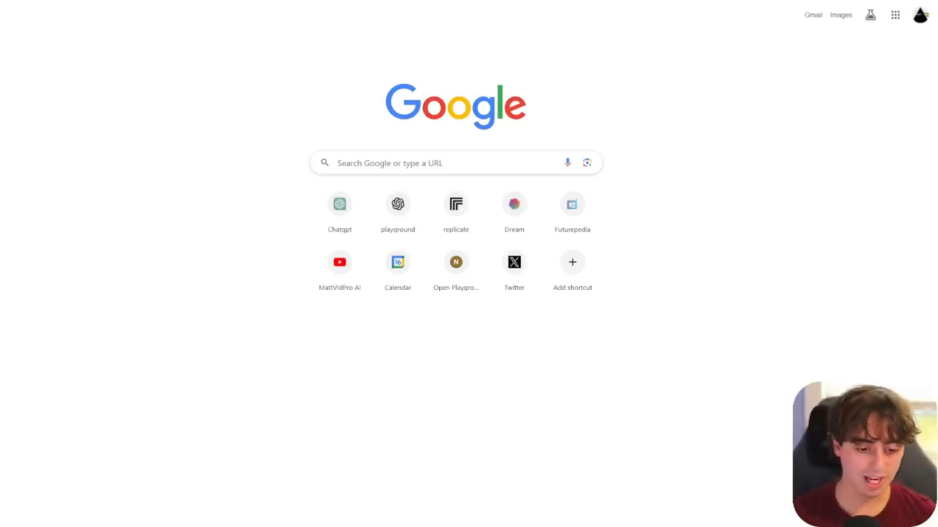
pyautogui.moveTo(455, 212)
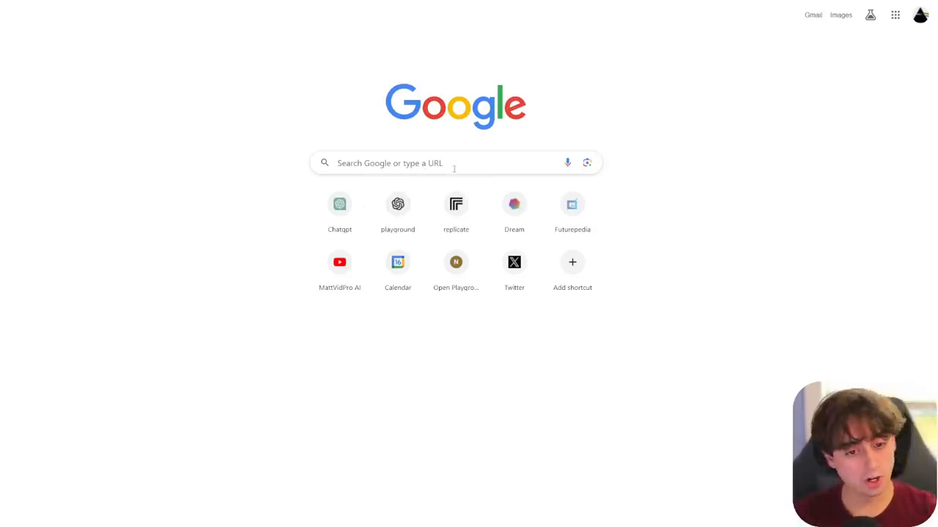
# Step: Search 'create me an image of a lion sitting in a resturant eating a pizza' and scroll the results
pyautogui.write('create me an image of a lion sitting in a resturant eating a pizza')
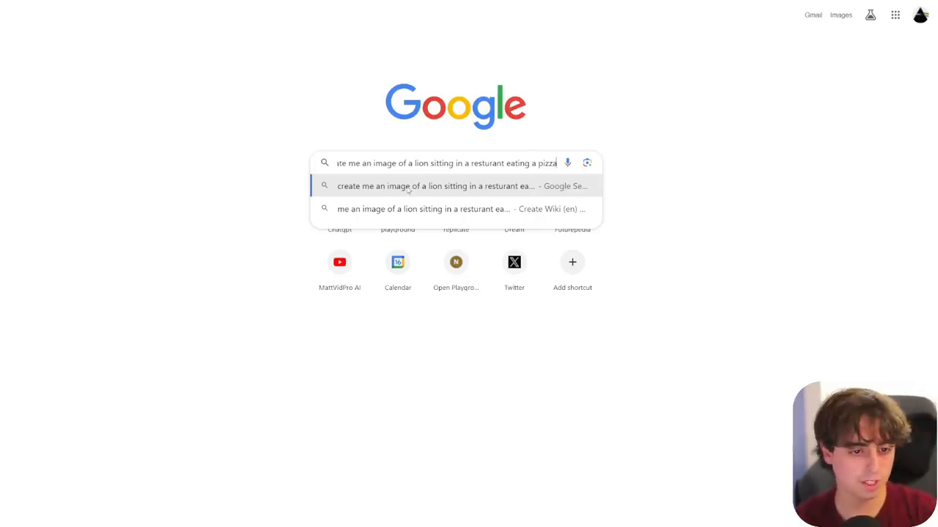
pyautogui.moveTo(596, 169)
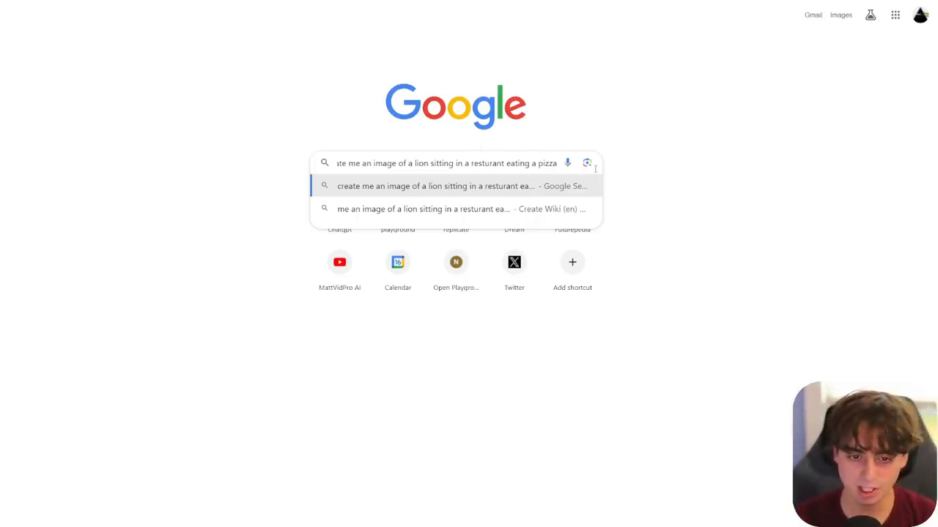
pyautogui.click(435, 185)
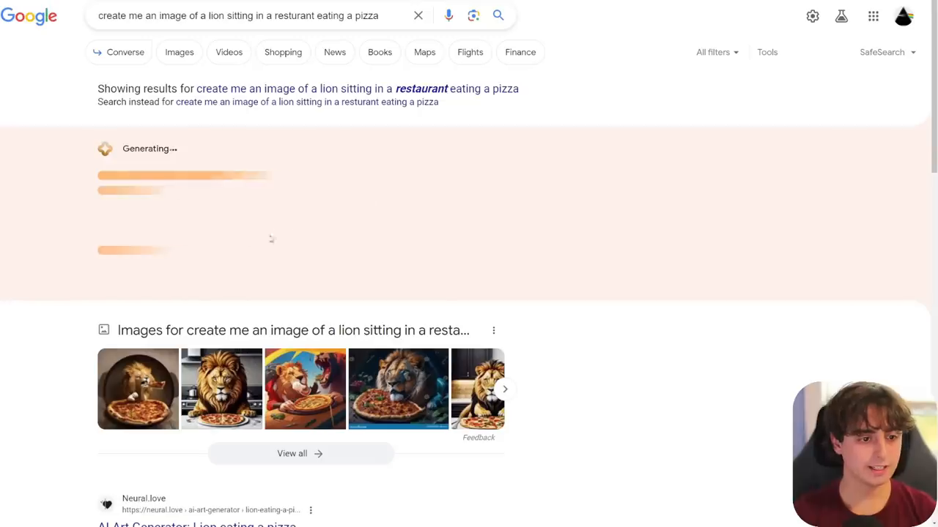
pyautogui.scroll(-3)
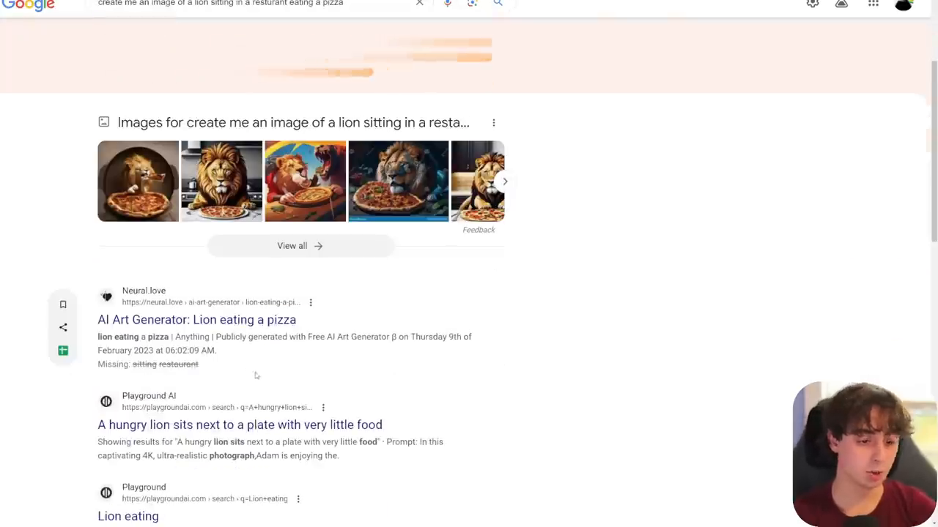
pyautogui.scroll(3)
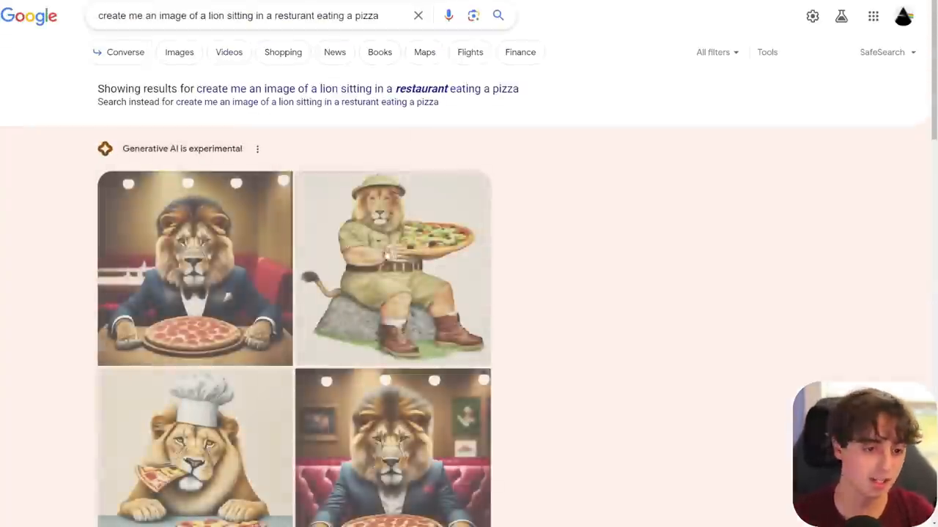
pyautogui.scroll(-3)
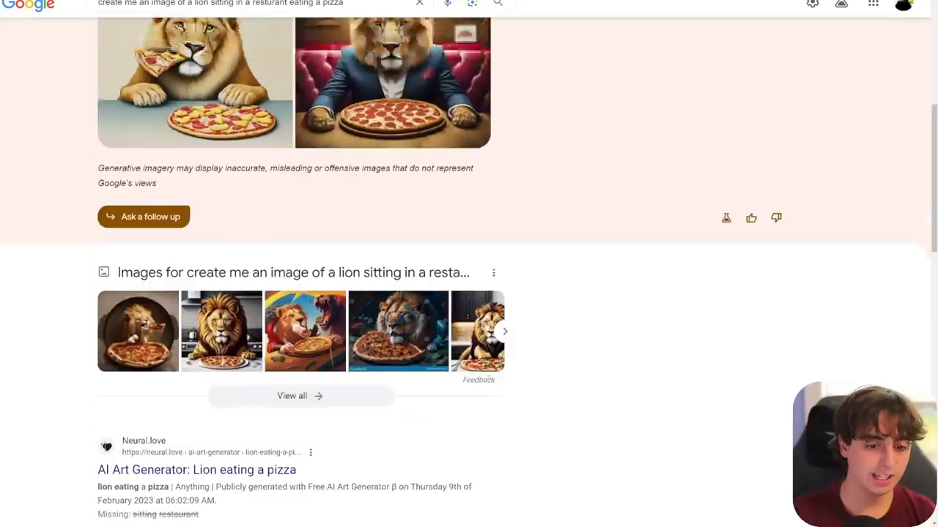
pyautogui.scroll(3)
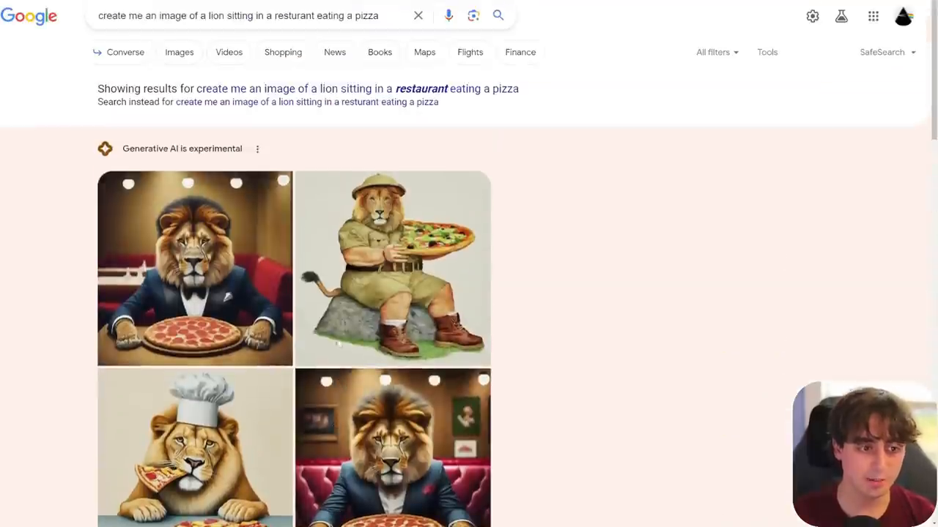
pyautogui.scroll(-3)
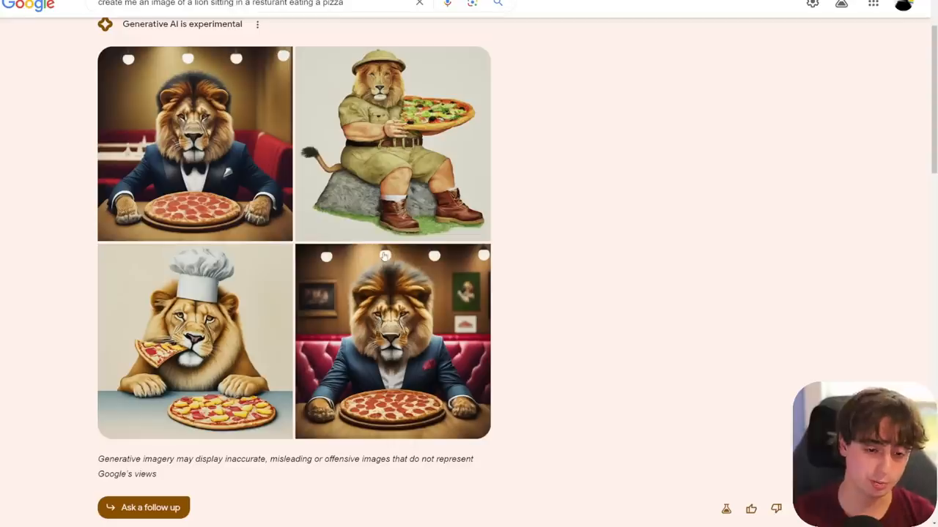
pyautogui.moveTo(346, 265)
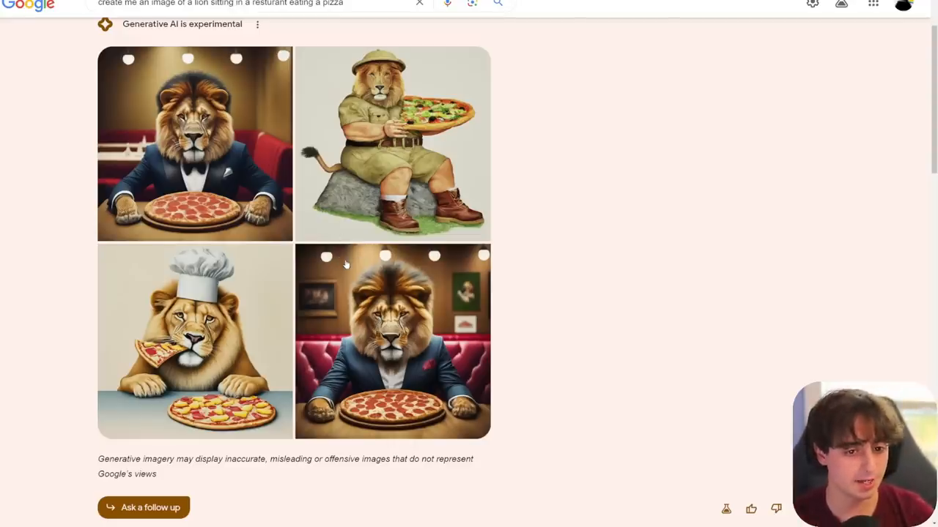
pyautogui.moveTo(419, 363)
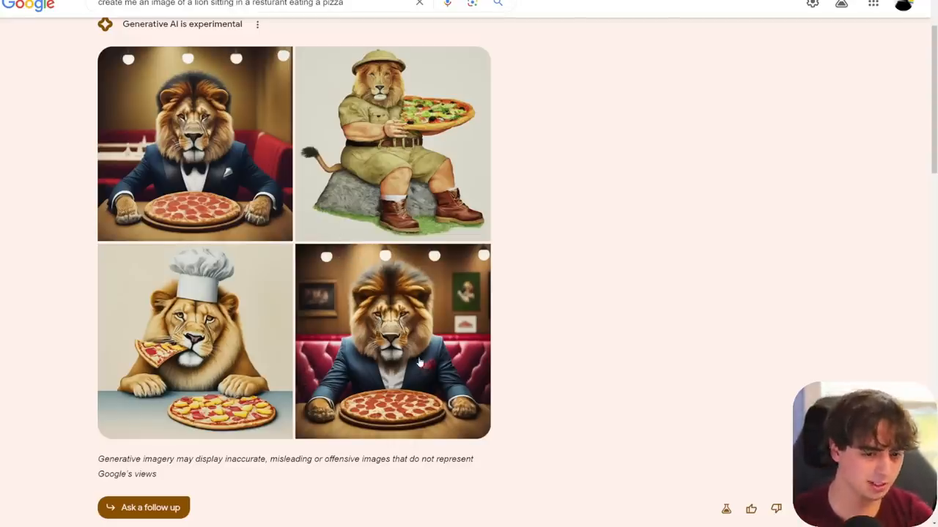
pyautogui.moveTo(414, 376)
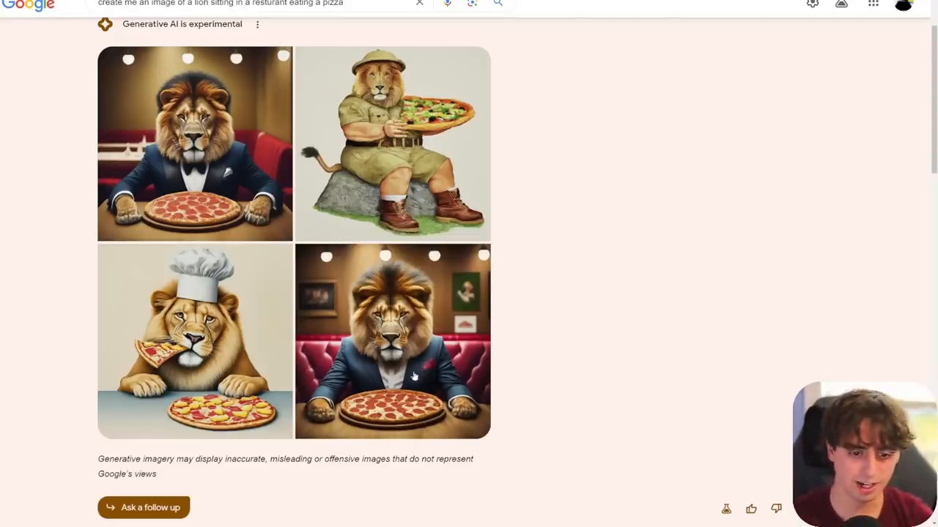
pyautogui.moveTo(189, 278)
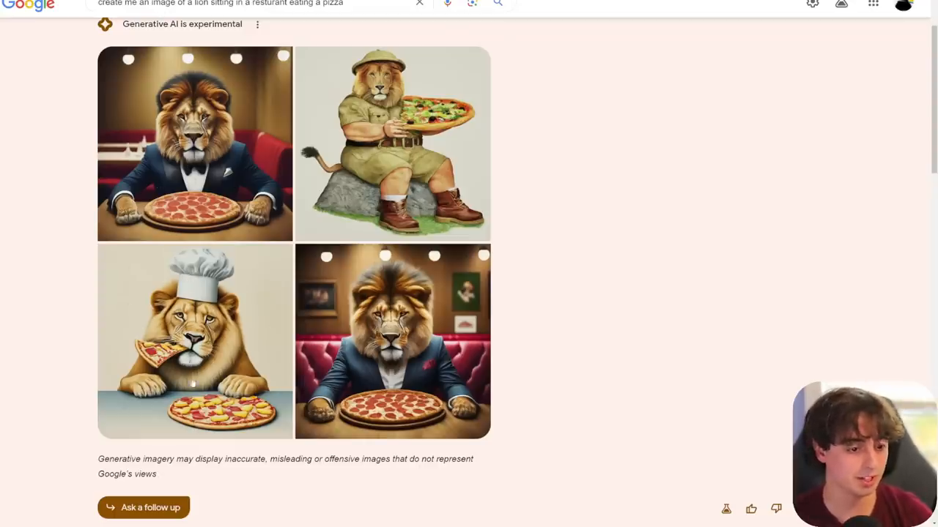
pyautogui.scroll(-3)
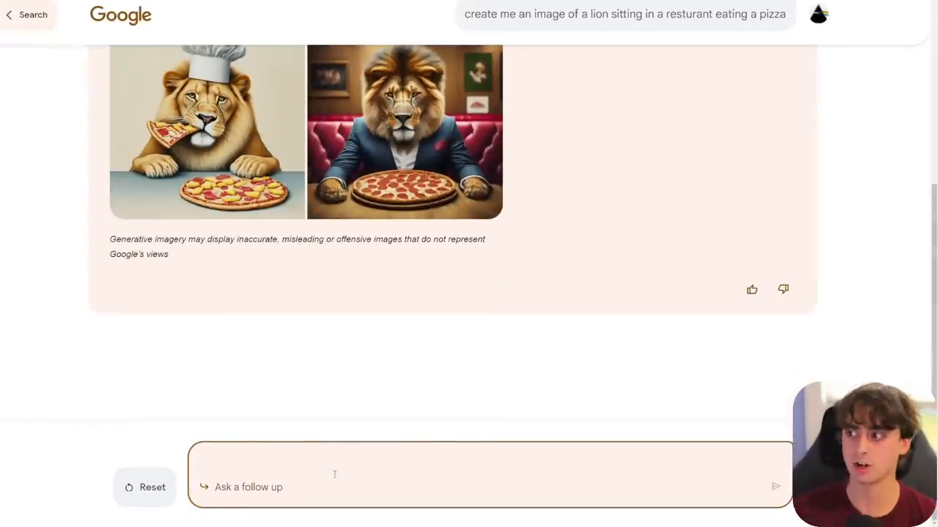
# Step: Scroll back to the four lion images and open the chef-hat lion in the editor
pyautogui.scroll(3)
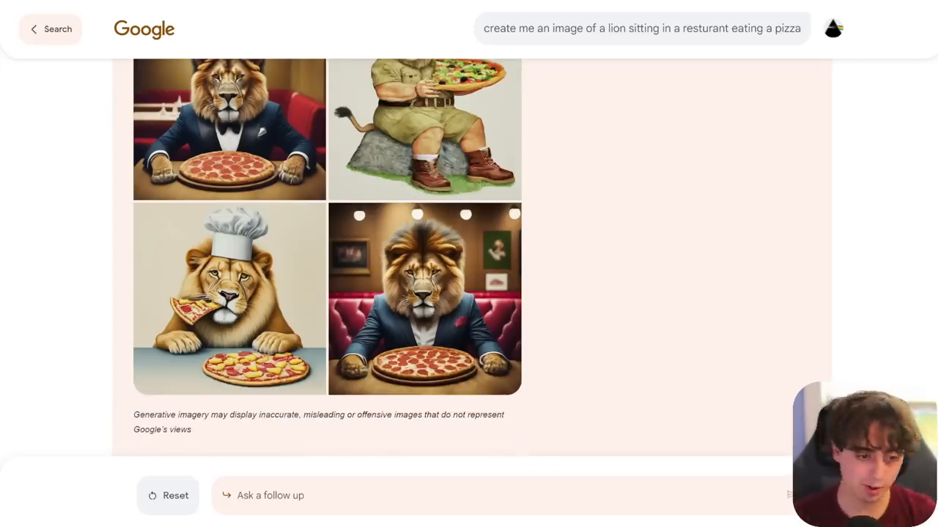
pyautogui.scroll(3)
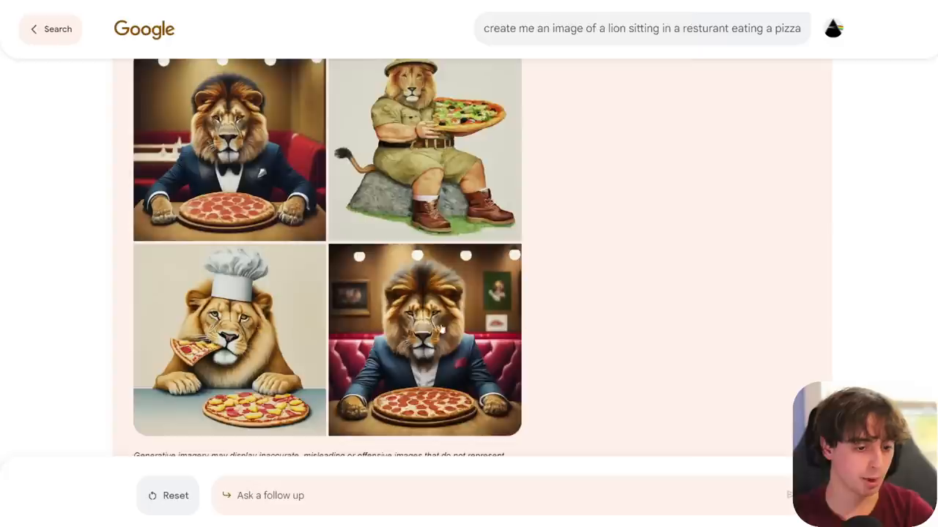
pyautogui.click(229, 340)
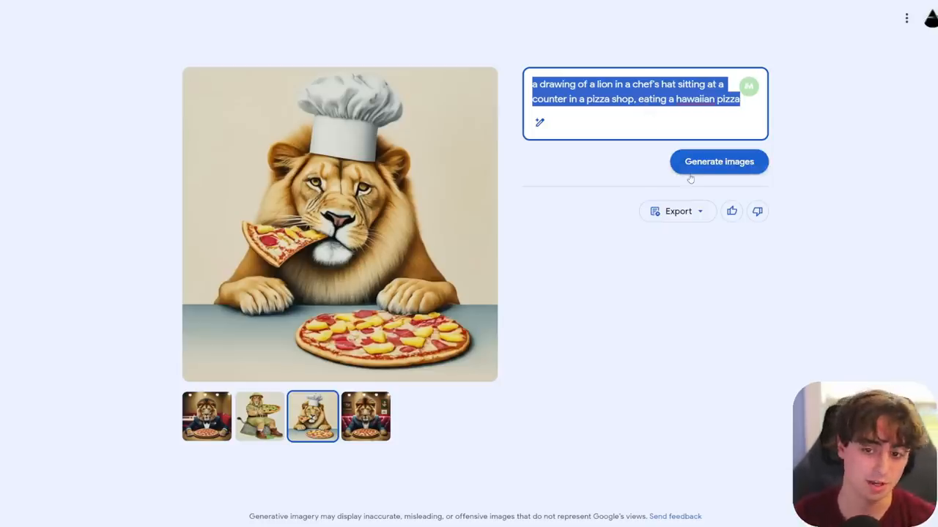
# Step: Regenerate without the chef's hat, then as photos of a lion eating Hawaiian pizza
pyautogui.click(613, 113)
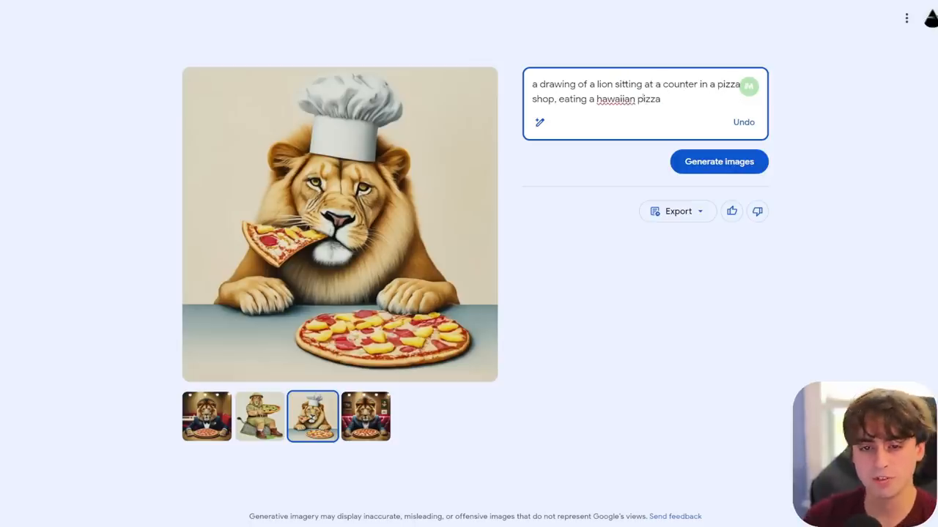
pyautogui.click(718, 161)
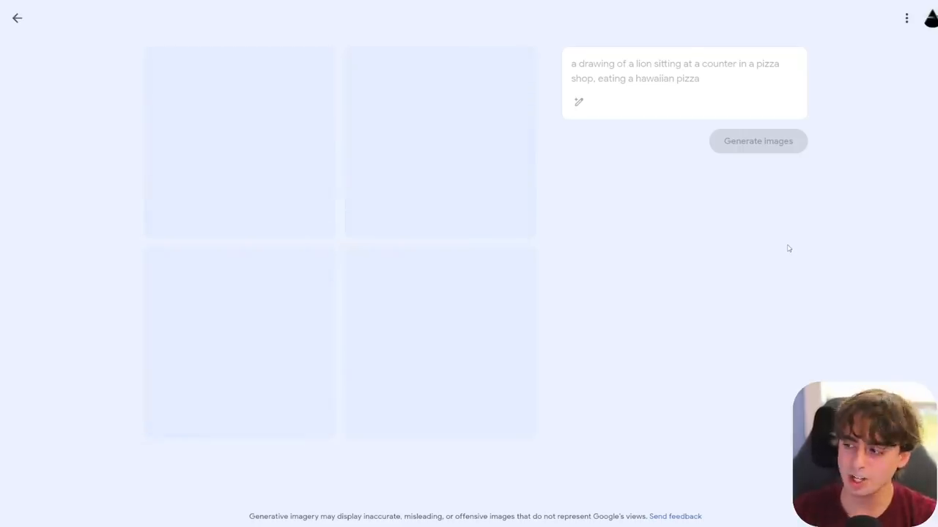
pyautogui.click(758, 140)
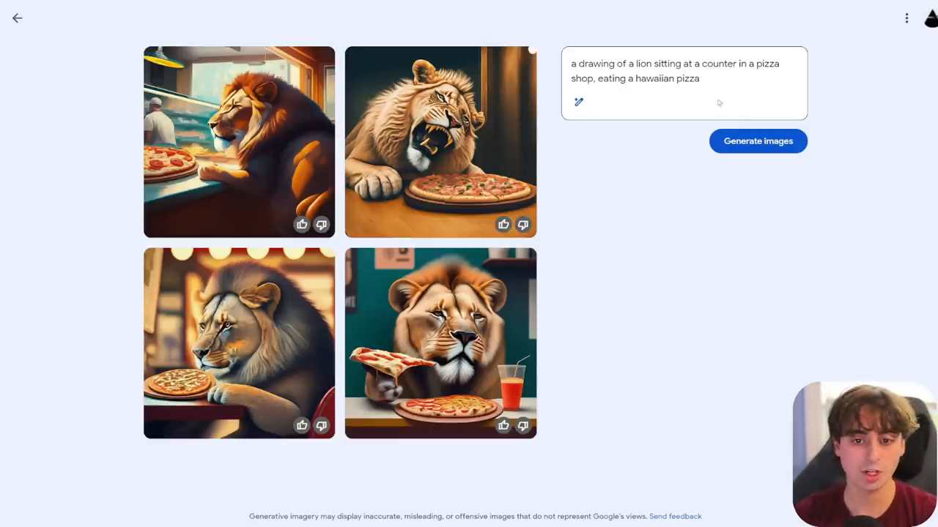
pyautogui.moveTo(530, 116)
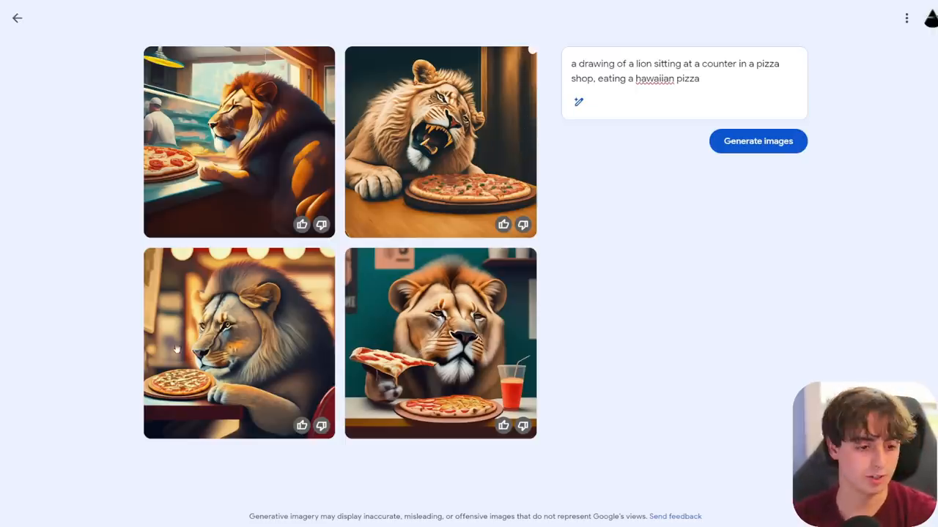
pyautogui.moveTo(400, 167)
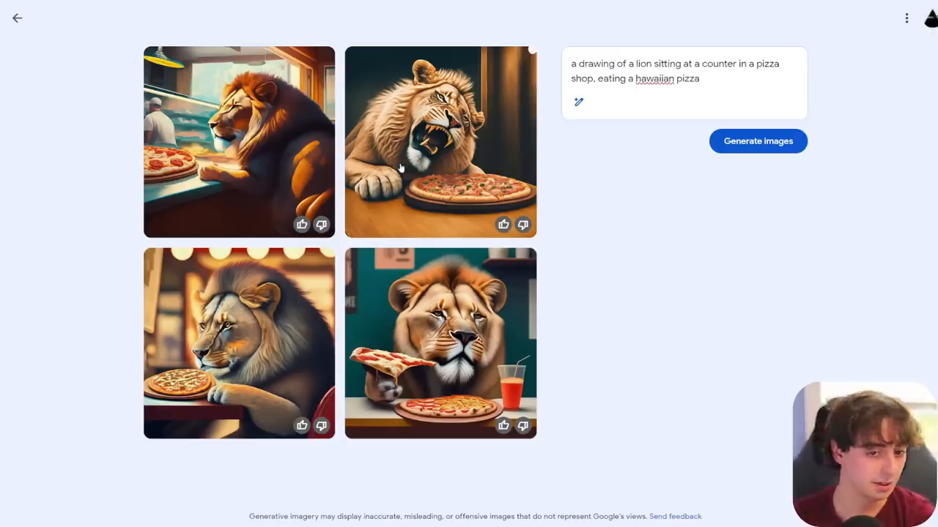
pyautogui.click(758, 140)
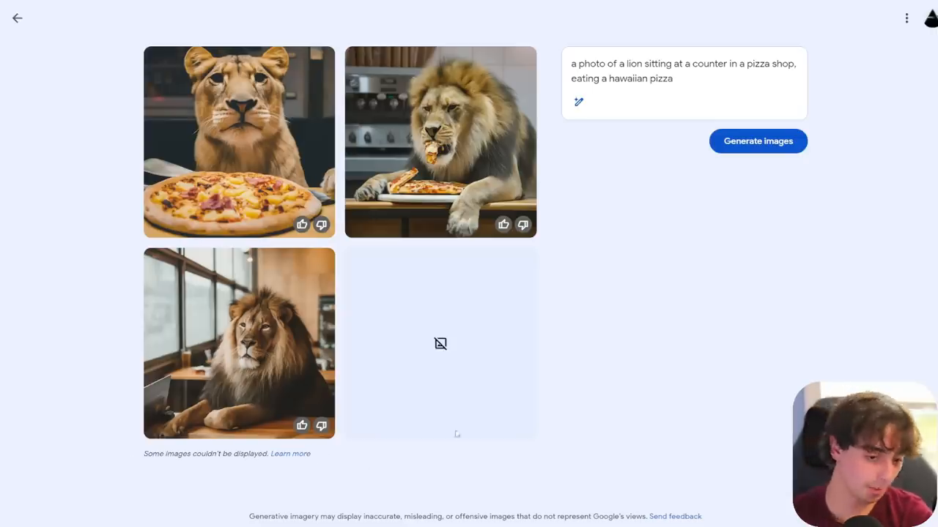
pyautogui.moveTo(495, 344)
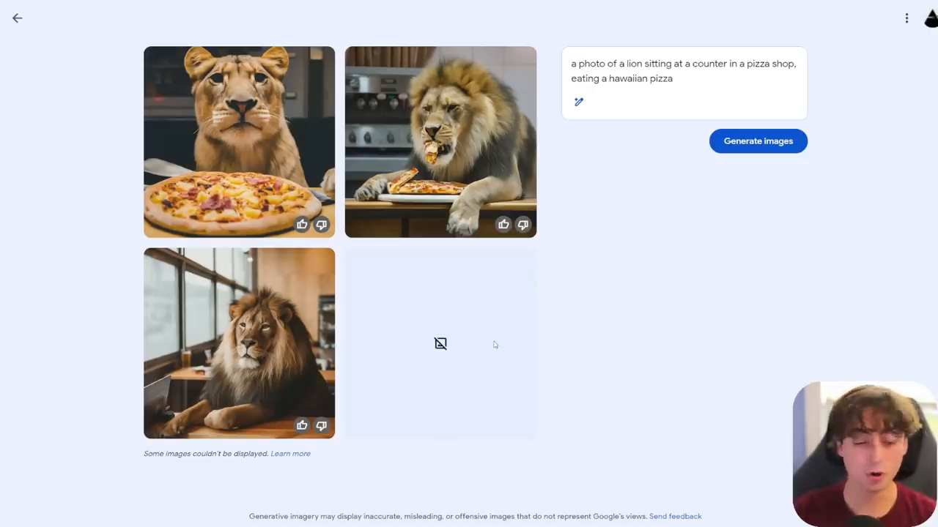
pyautogui.moveTo(447, 352)
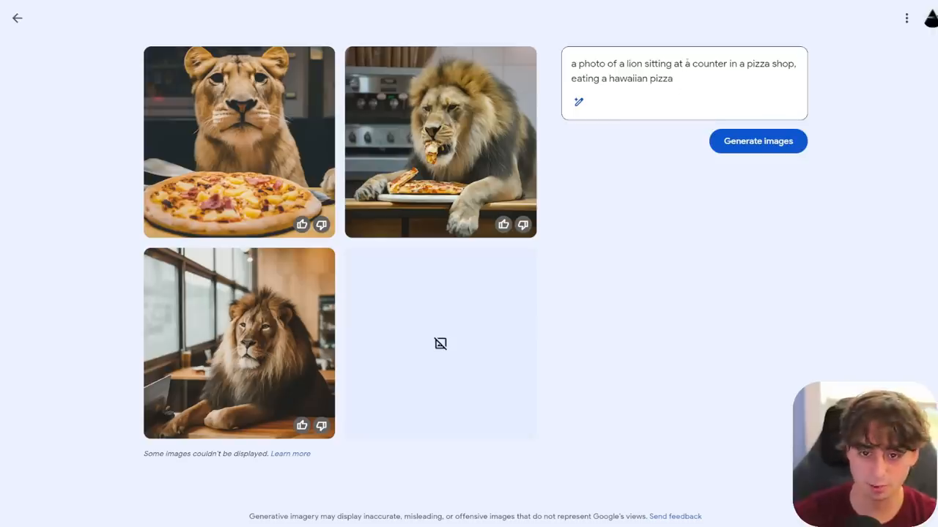
pyautogui.tripleClick(683, 66)
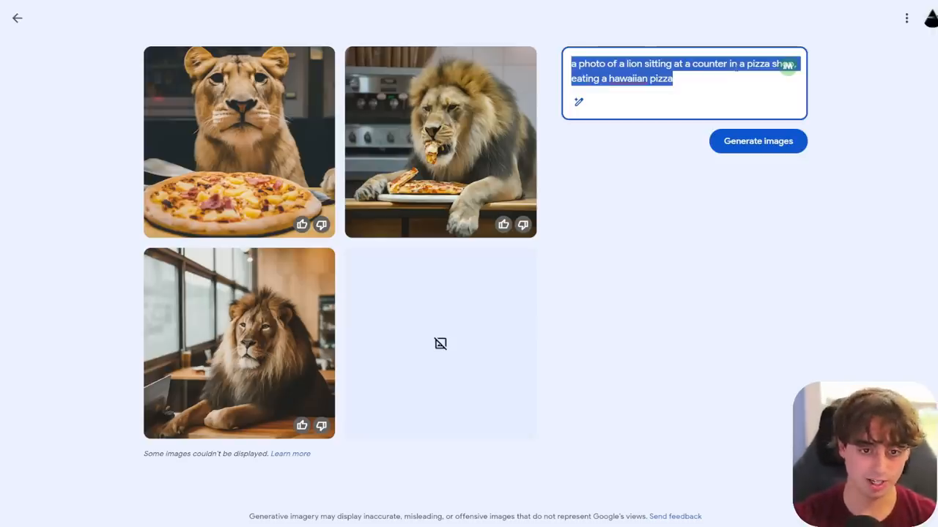
pyautogui.moveTo(391, 317)
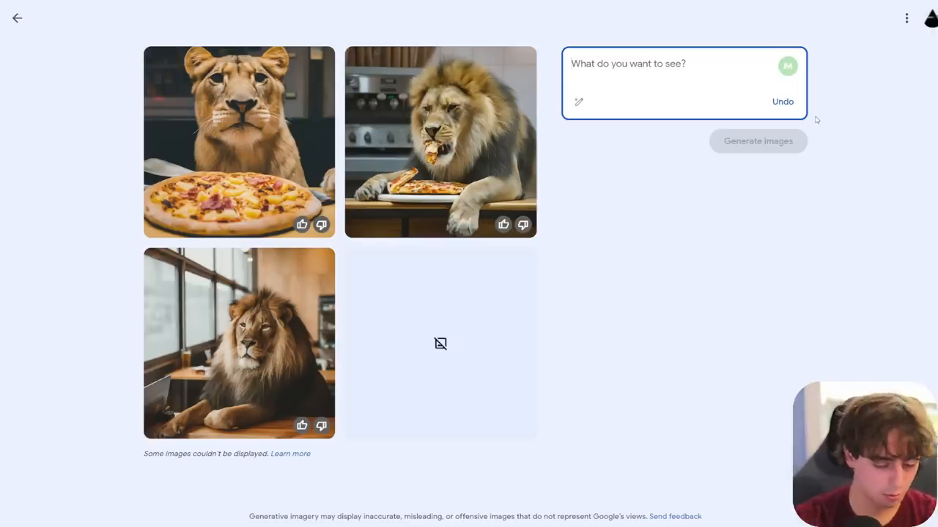
# Step: Generate images from 'screen capture from Mario 64 on the N64, Mario jumping', then select the prompt
pyautogui.write('screen capture from Mario 64 on the N64, Mario jumping')
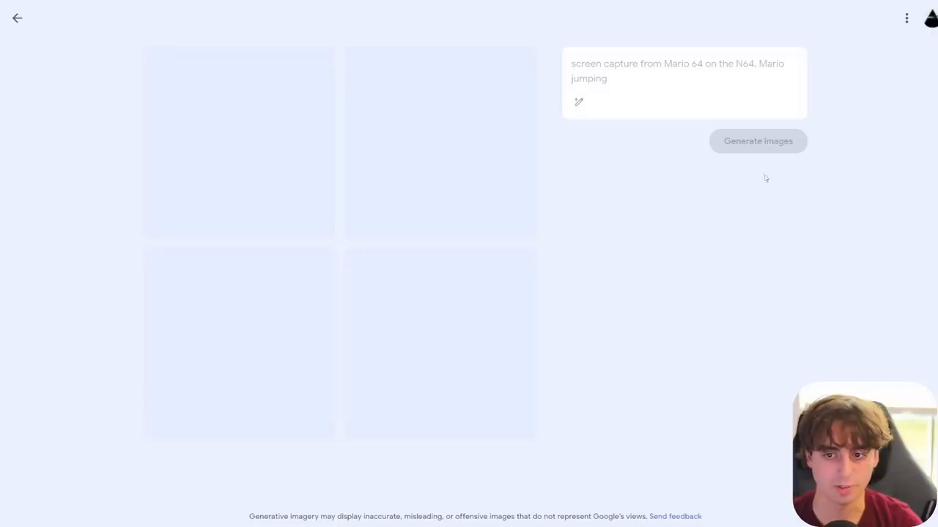
pyautogui.moveTo(611, 79)
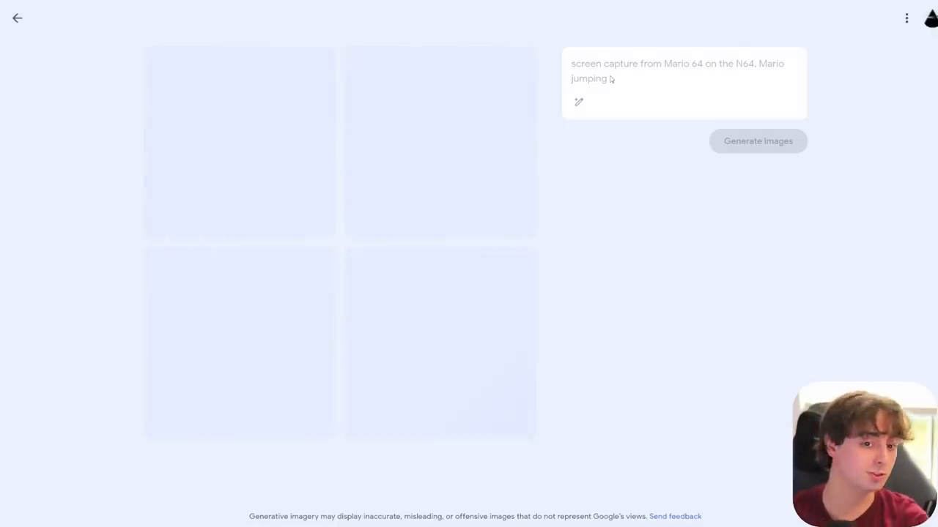
pyautogui.click(757, 141)
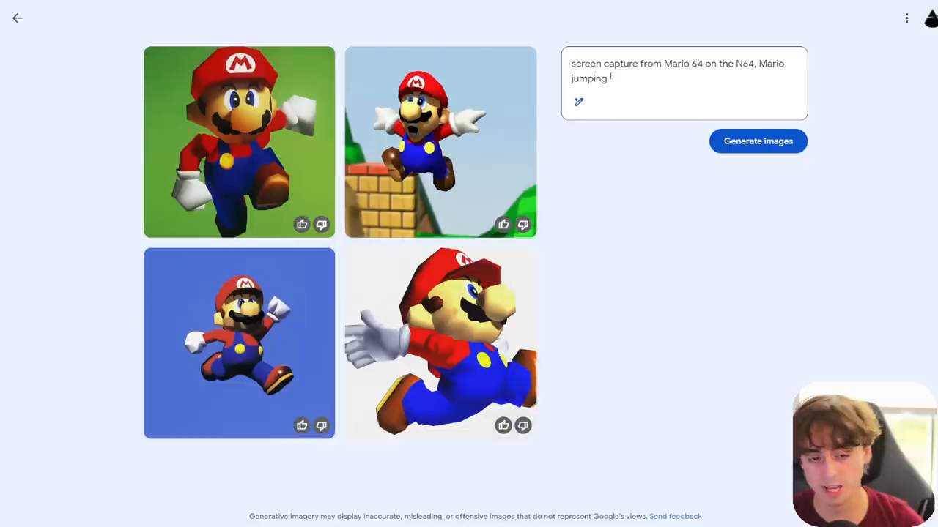
pyautogui.press('Backspace')
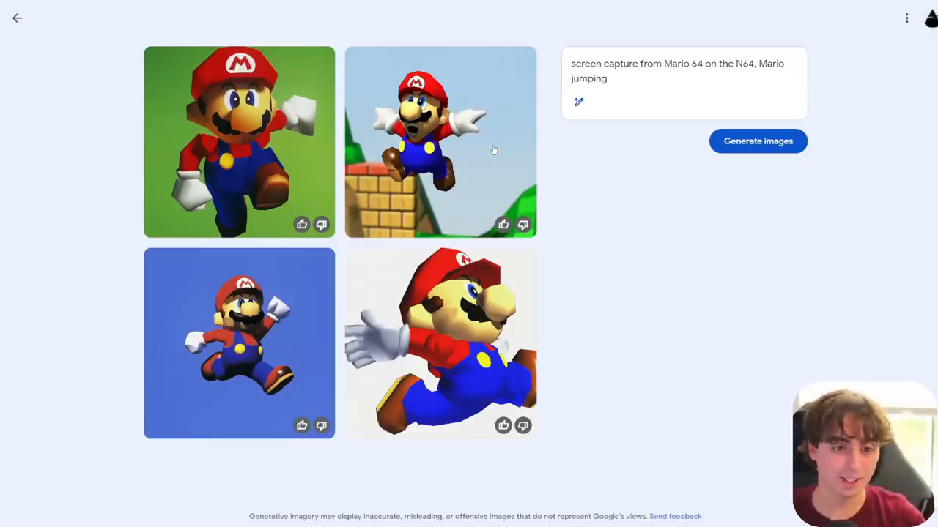
pyautogui.tripleClick(674, 71)
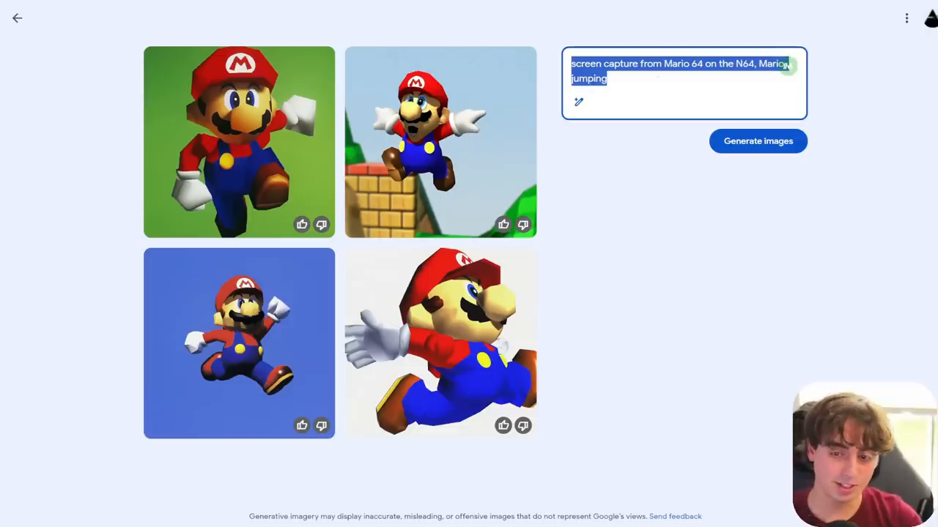
pyautogui.moveTo(646, 72)
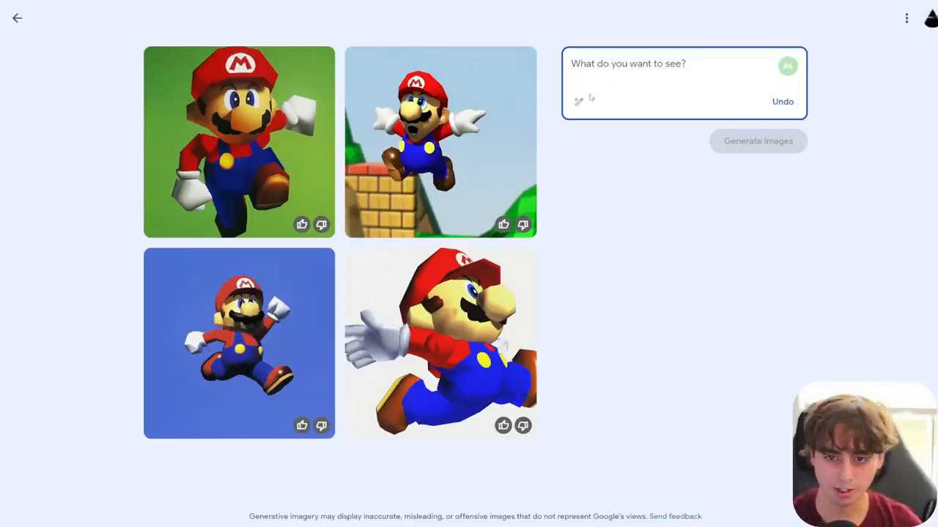
pyautogui.moveTo(770, 76)
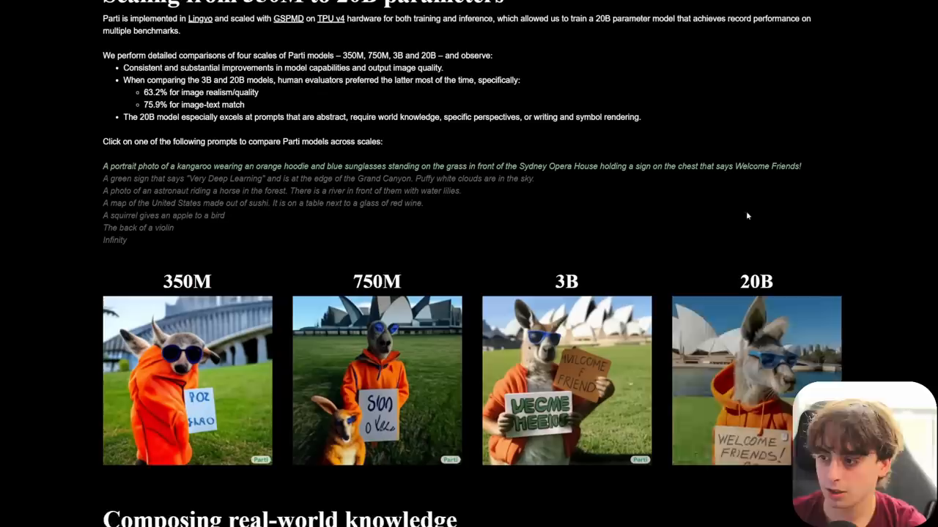
# Step: Scroll the Parti page down to the kangaroo-in-an-orange-hoodie sample prompt
pyautogui.scroll(-3)
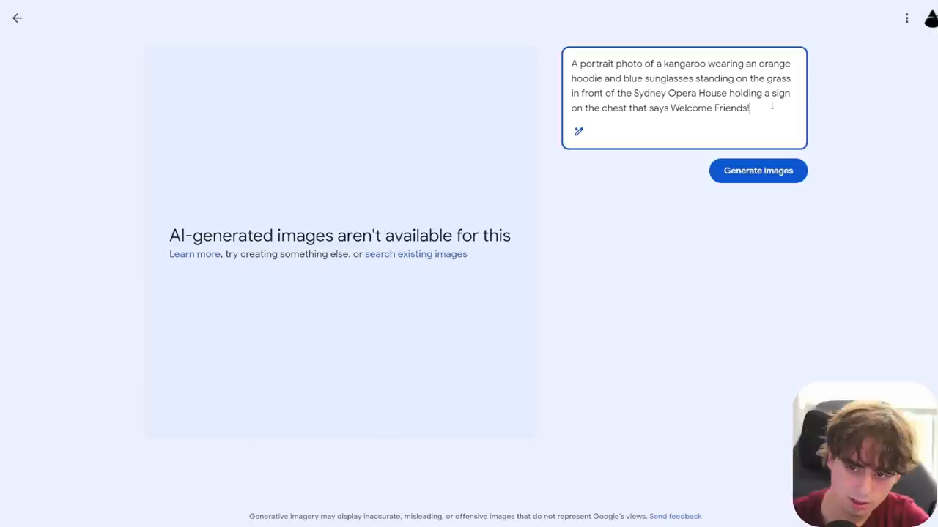
# Step: Rerun the kangaroo prompt until four Opera House images appear, then open the last one
pyautogui.click(757, 170)
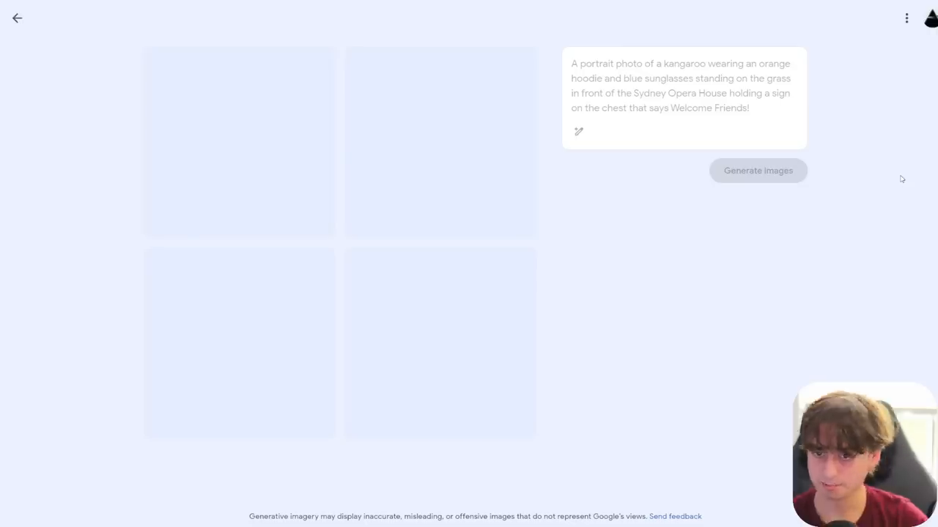
pyautogui.click(757, 170)
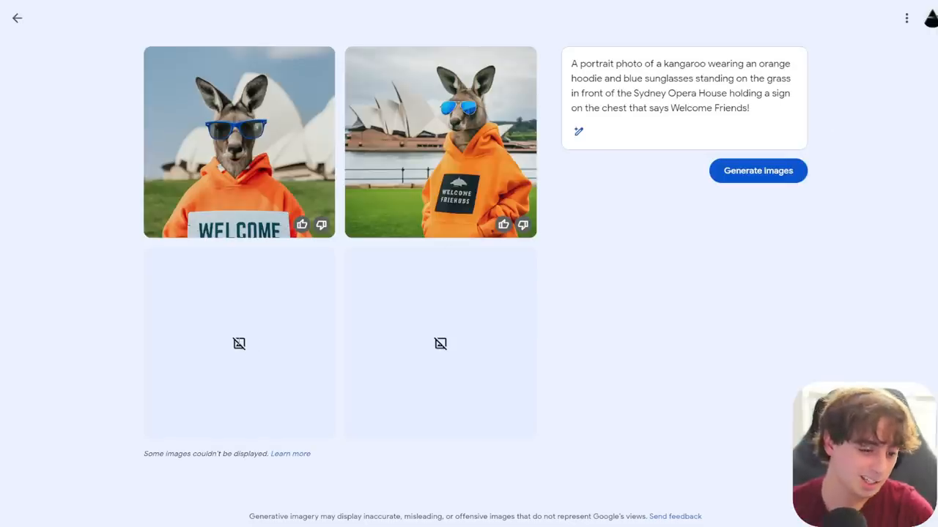
pyautogui.moveTo(249, 346)
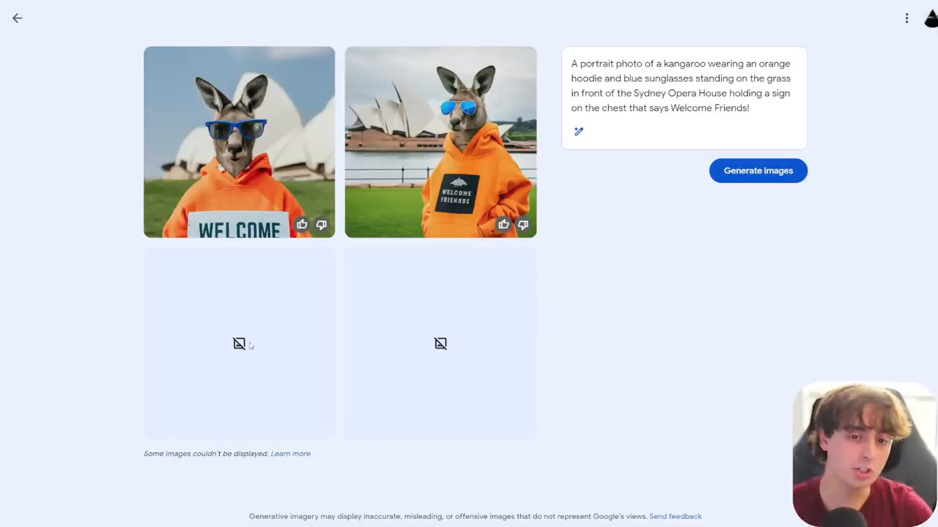
pyautogui.moveTo(364, 271)
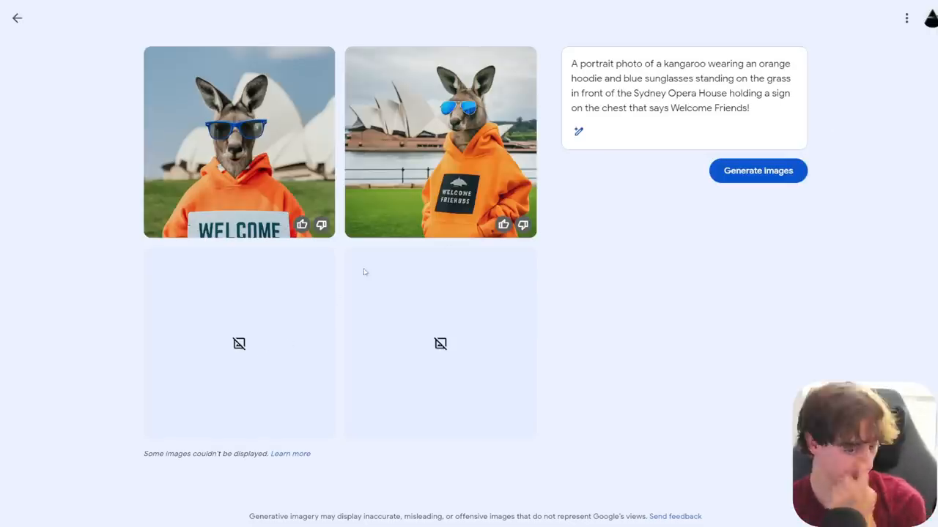
pyautogui.moveTo(447, 214)
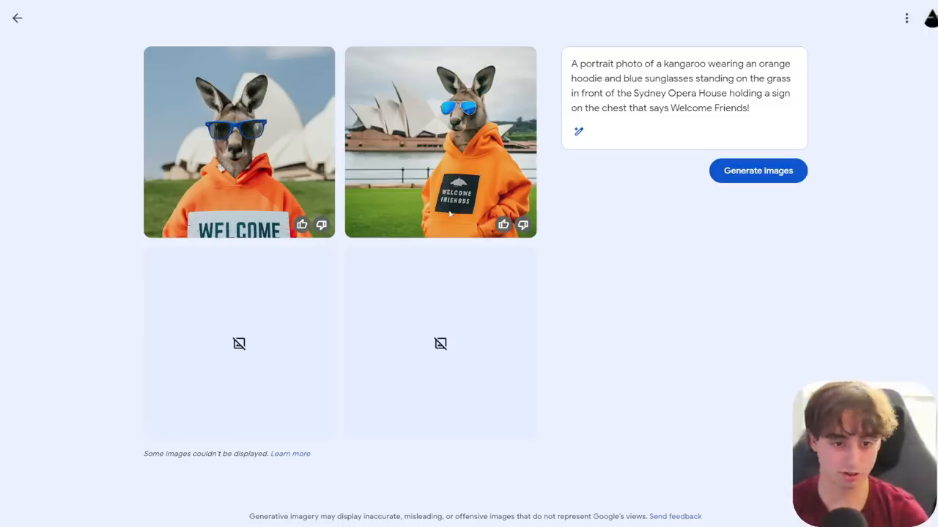
pyautogui.moveTo(269, 241)
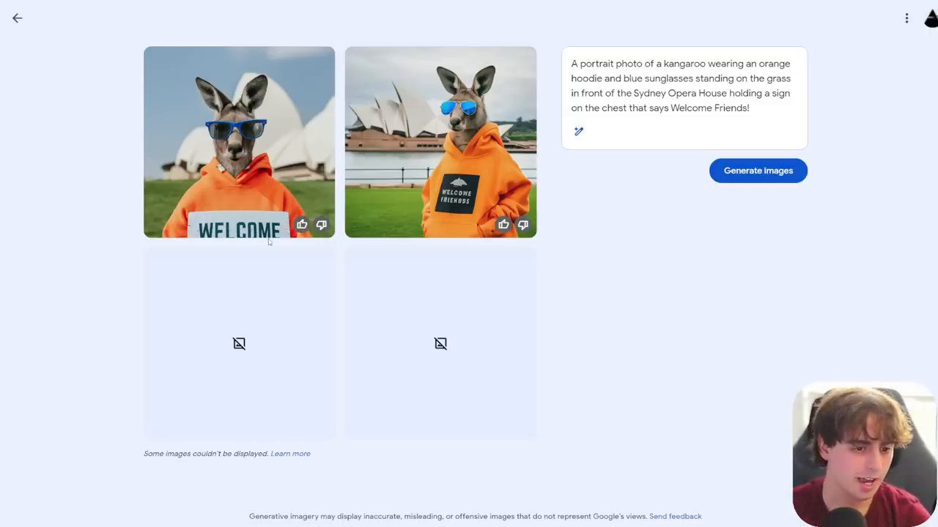
pyautogui.moveTo(253, 194)
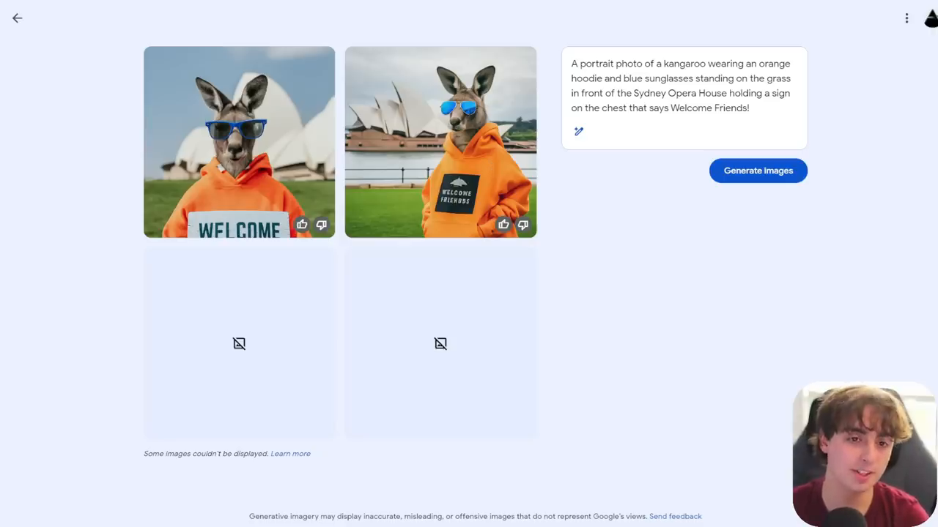
pyautogui.moveTo(792, 157)
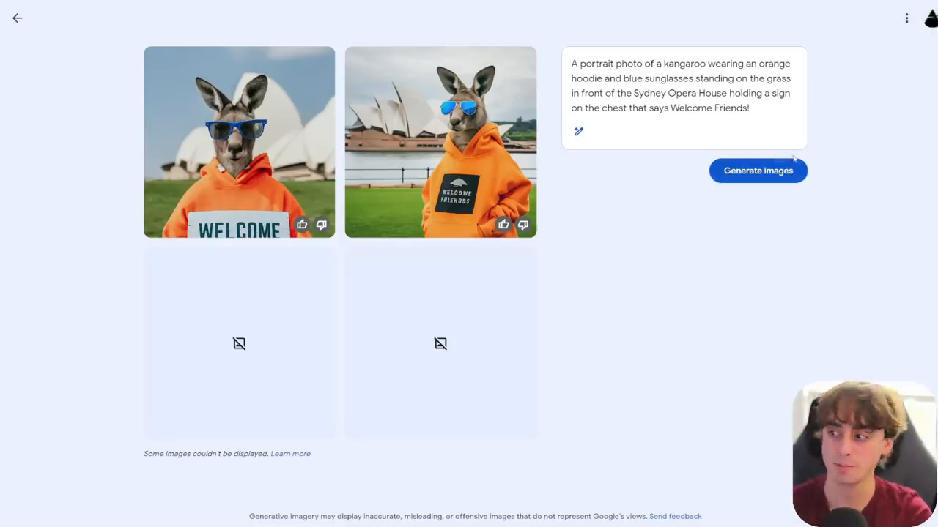
pyautogui.click(758, 170)
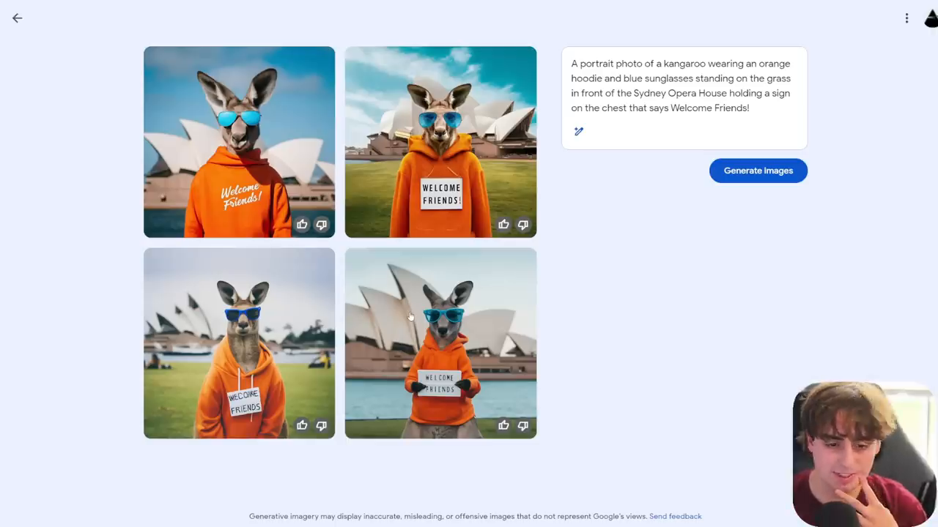
pyautogui.doubleClick(759, 93)
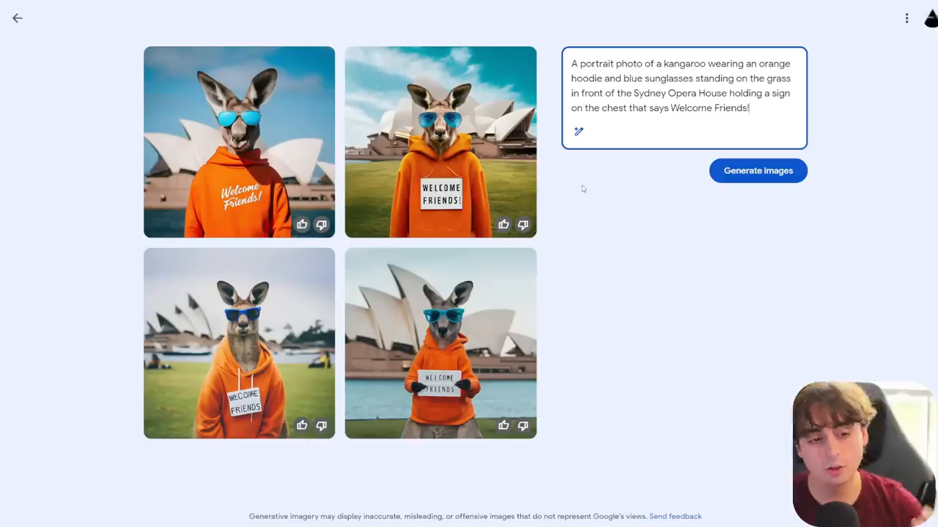
pyautogui.moveTo(586, 179)
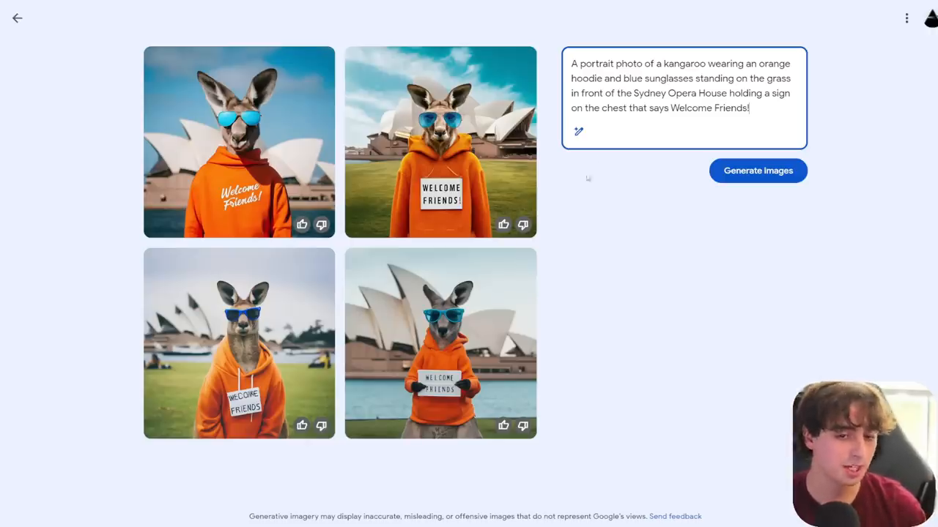
pyautogui.moveTo(593, 158)
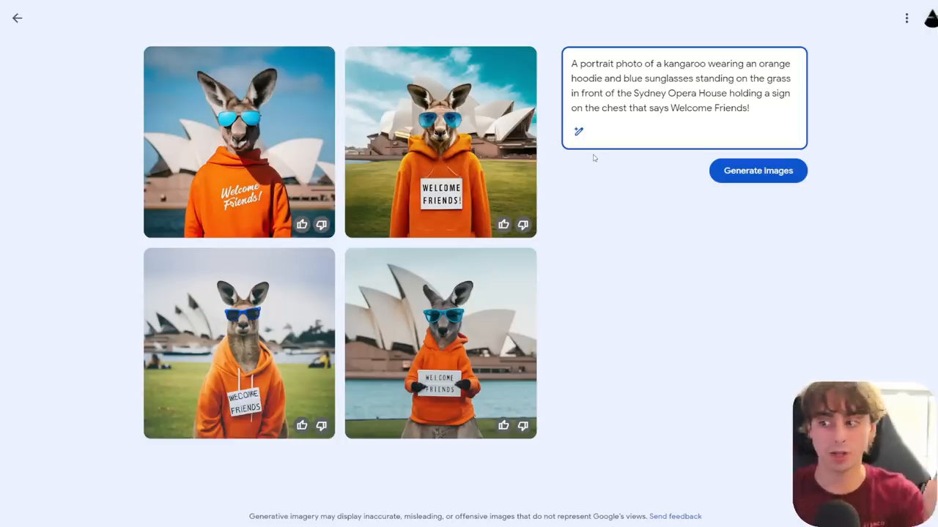
pyautogui.click(440, 343)
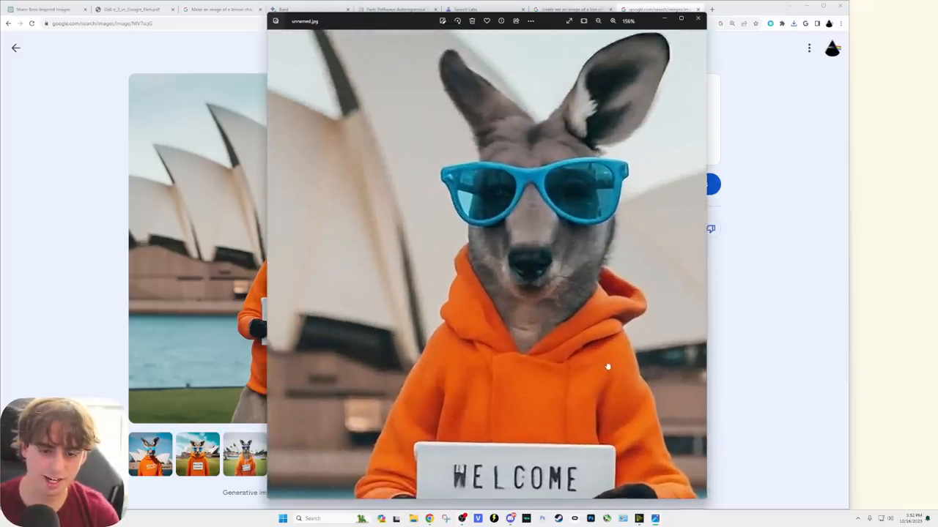
# Step: Zoom into the kangaroo's sign in Photos, close it, and select the whole prompt
pyautogui.click(599, 21)
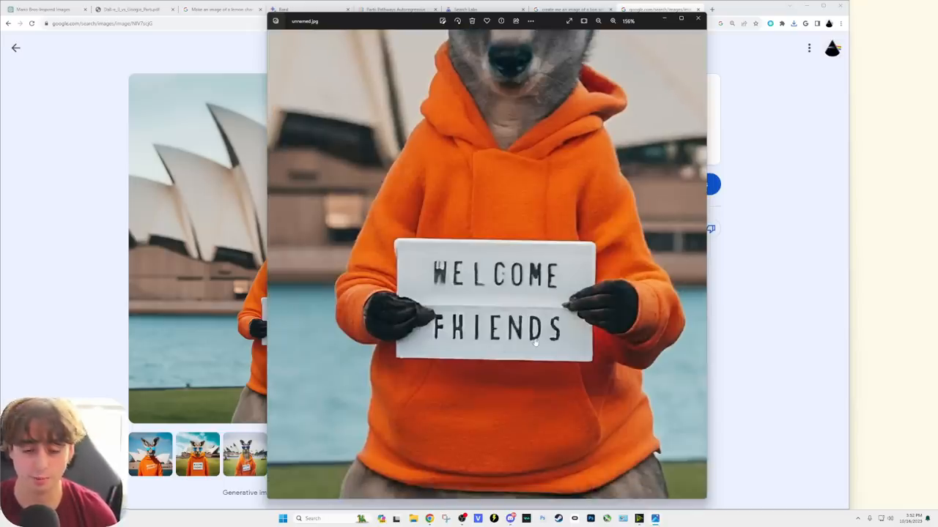
pyautogui.click(697, 18)
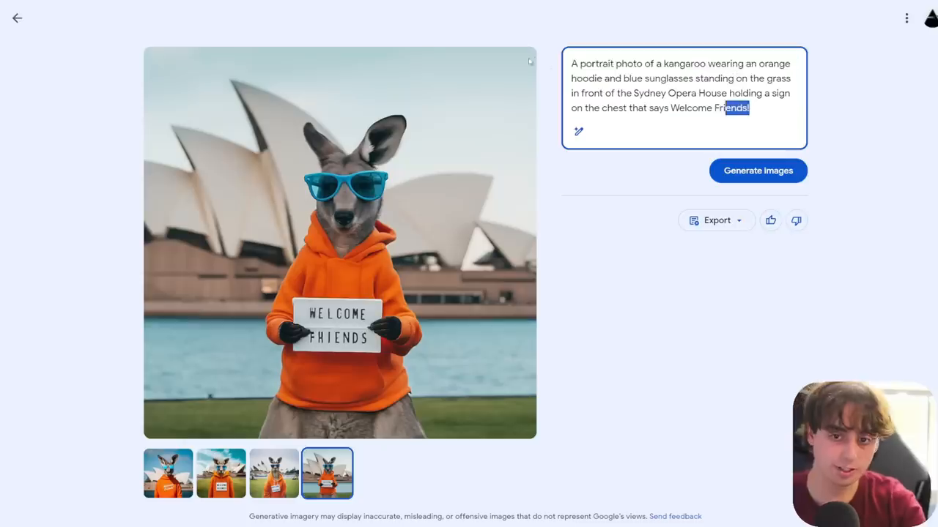
pyautogui.press('ctrl+a')
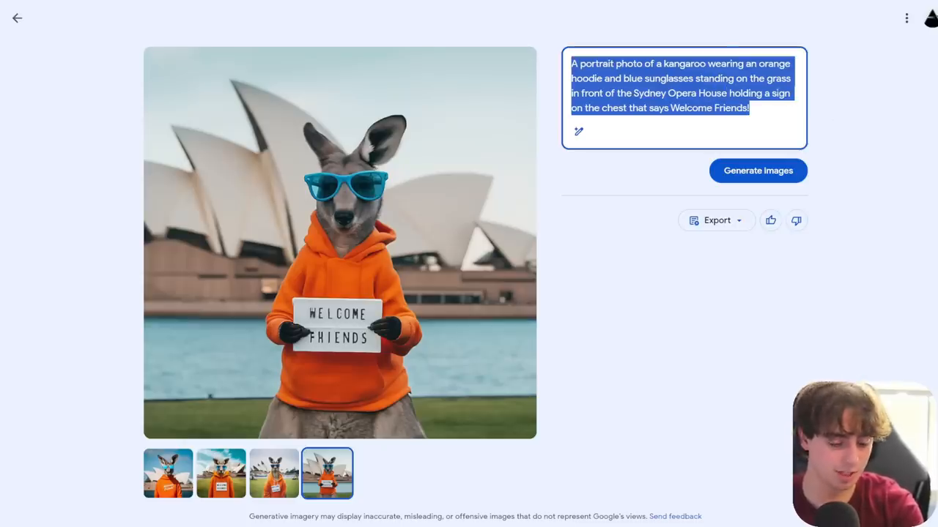
pyautogui.moveTo(798, 4)
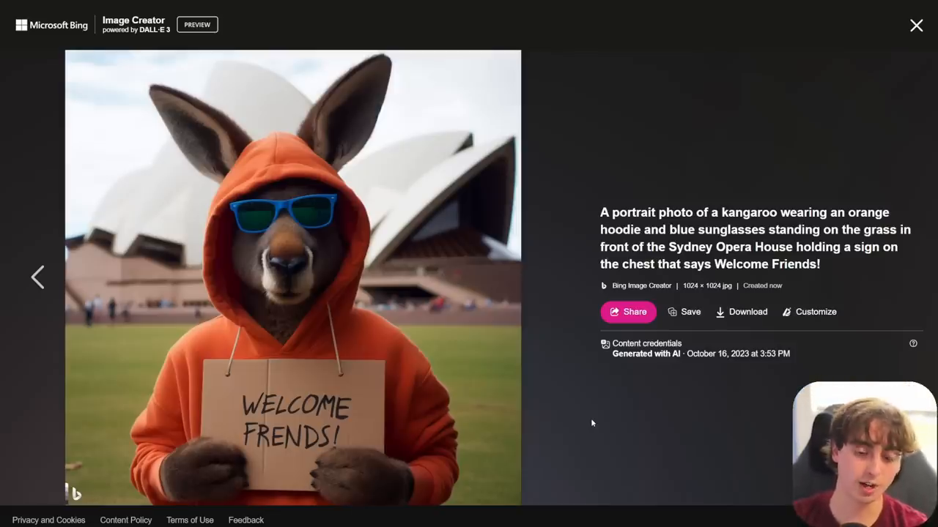
# Step: Flip through Bing Image Creator's DALL-E 3 kangaroo 'Welcome Friends' images to check the sign spelling
pyautogui.click(549, 277)
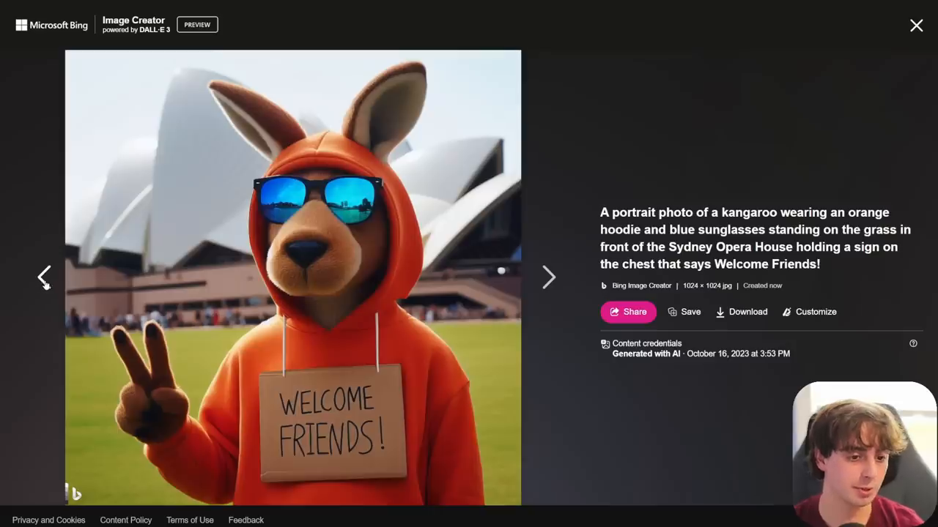
pyautogui.click(549, 277)
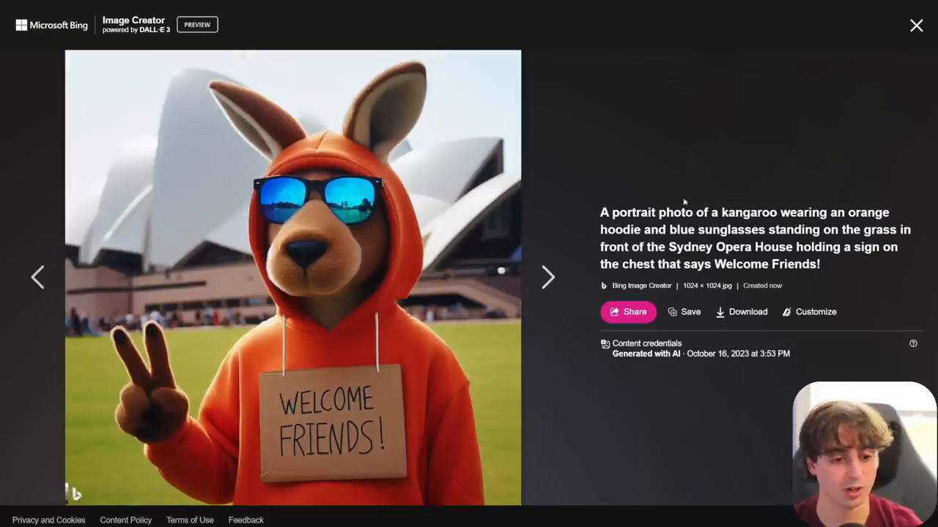
pyautogui.click(916, 25)
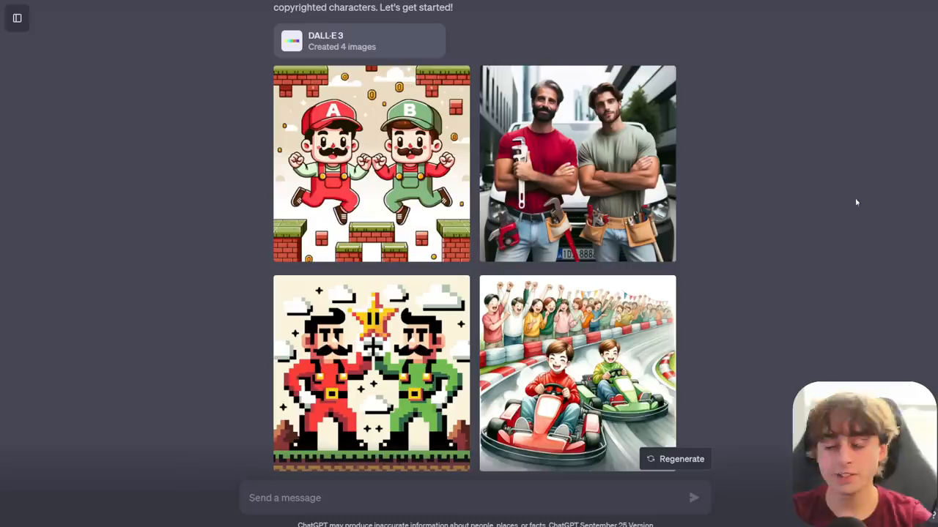
pyautogui.scroll(-3)
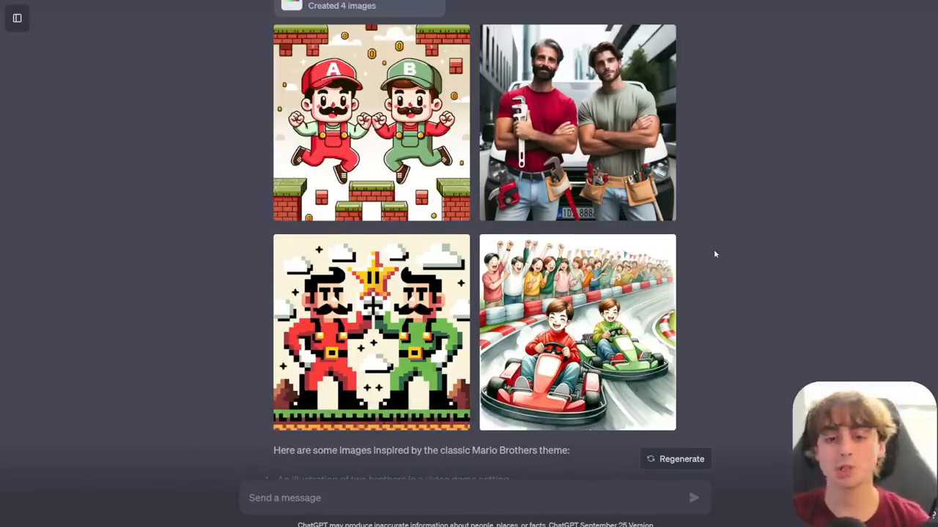
pyautogui.click(371, 122)
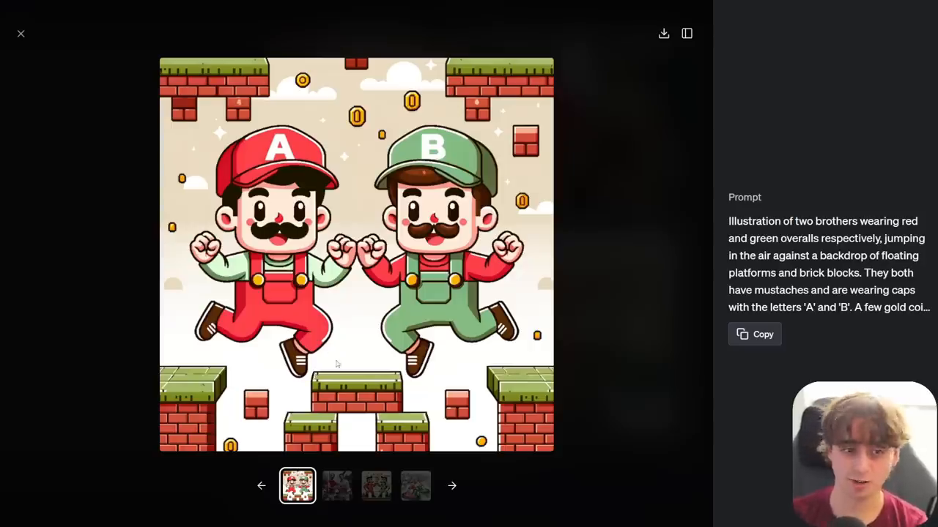
pyautogui.click(21, 34)
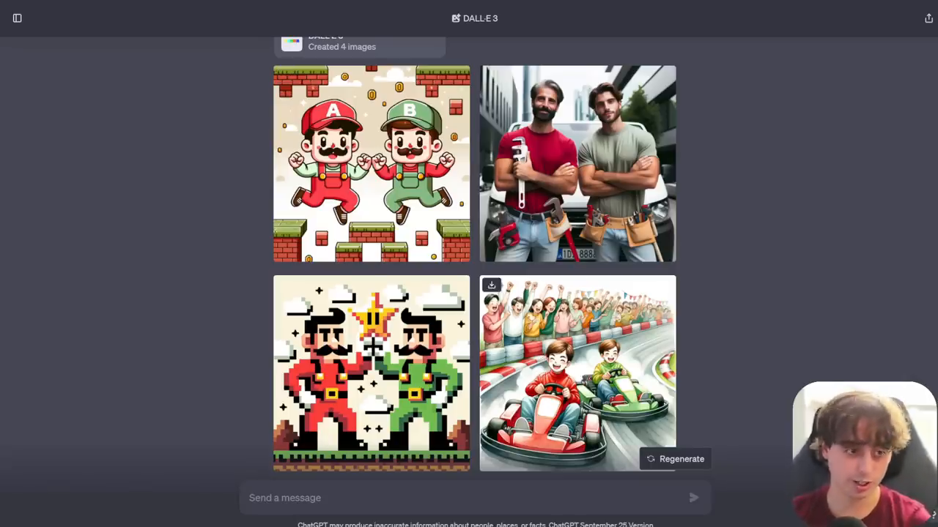
pyautogui.scroll(-3)
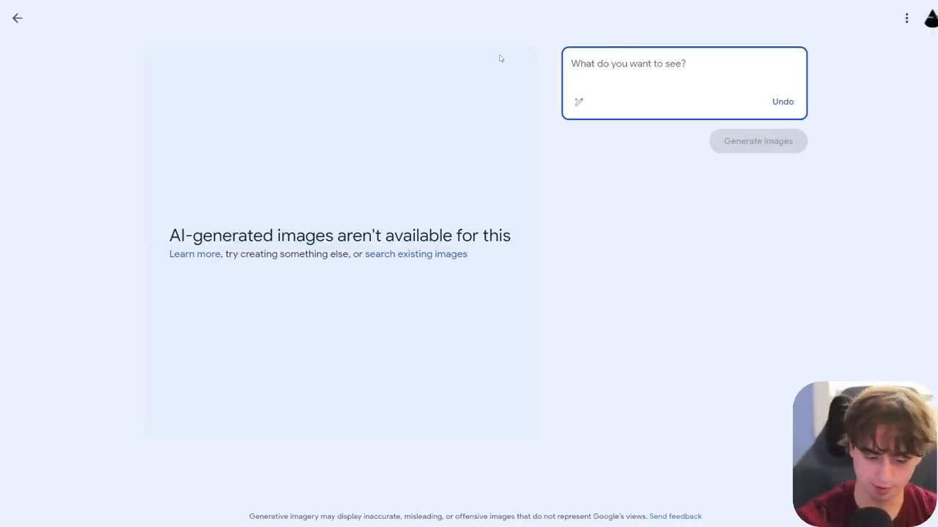
# Step: Try Kanye West, Markiplier, Coca Cola and Taylor Swift prompts; only Coca Cola produces images
pyautogui.write('kanye west')
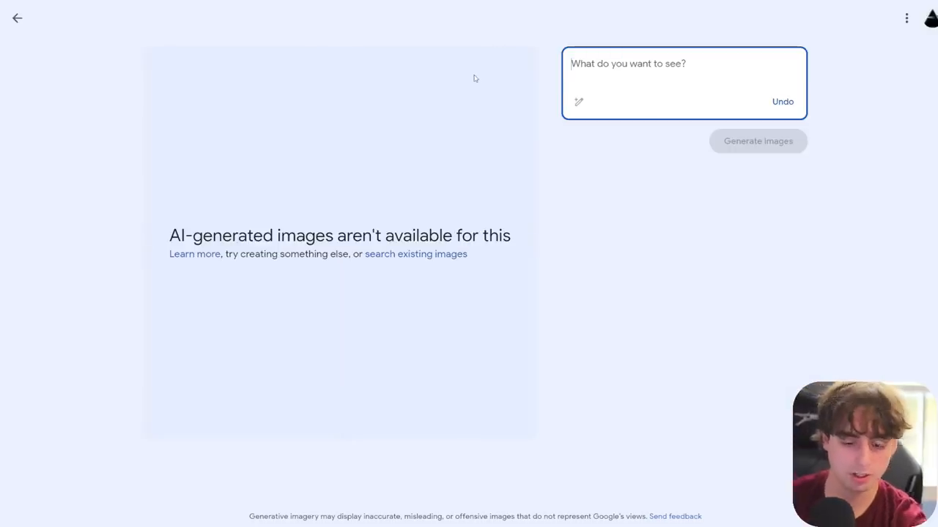
pyautogui.write('markiplier')
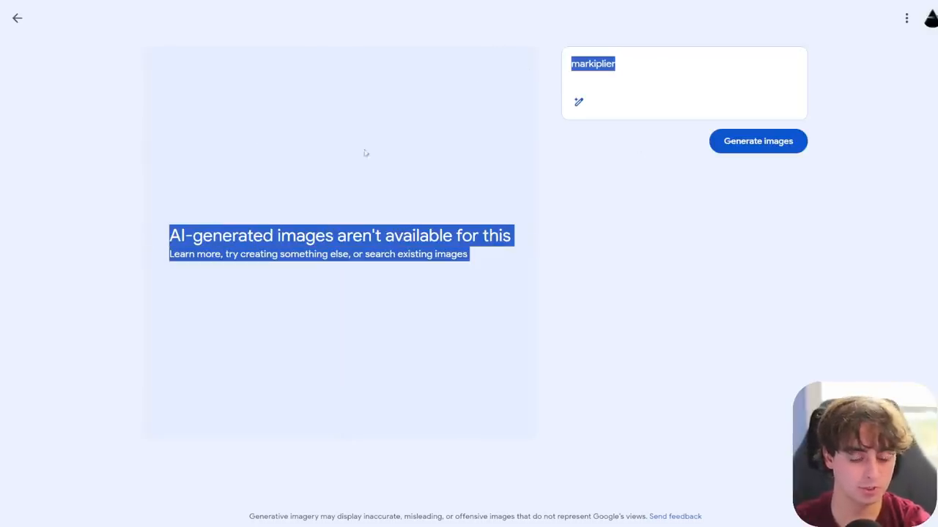
pyautogui.write('coc')
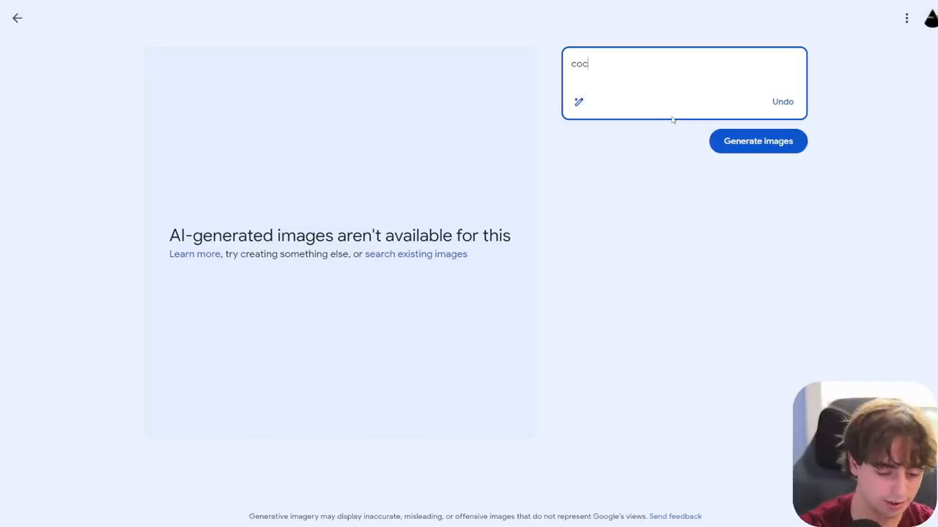
pyautogui.click(758, 141)
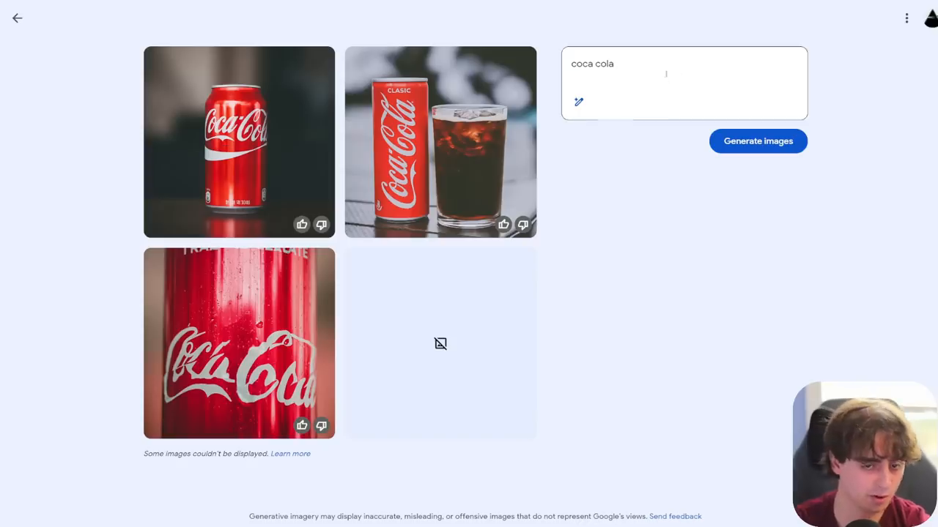
pyautogui.write('taylor swift')
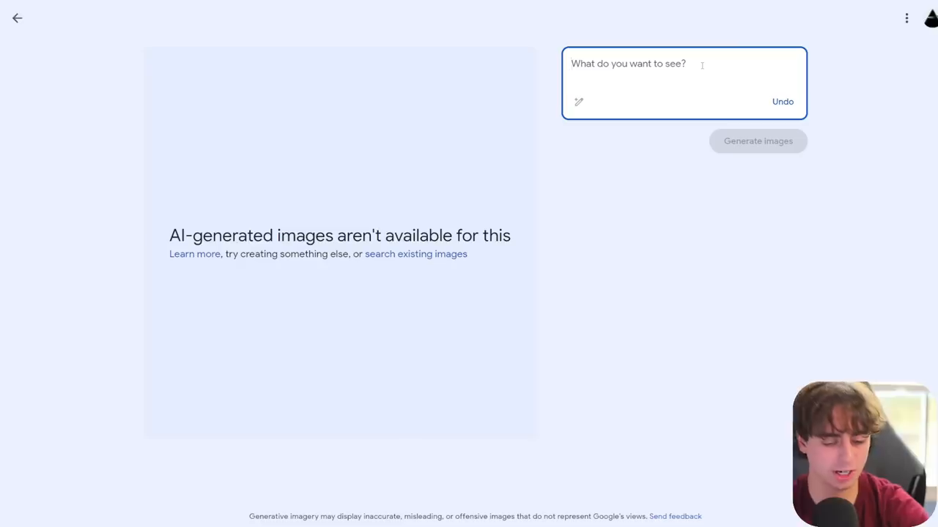
# Step: Try Walter White and Minecraft Walter White prompts, then browse existing image results
pyautogui.write('walter white breaking bad')
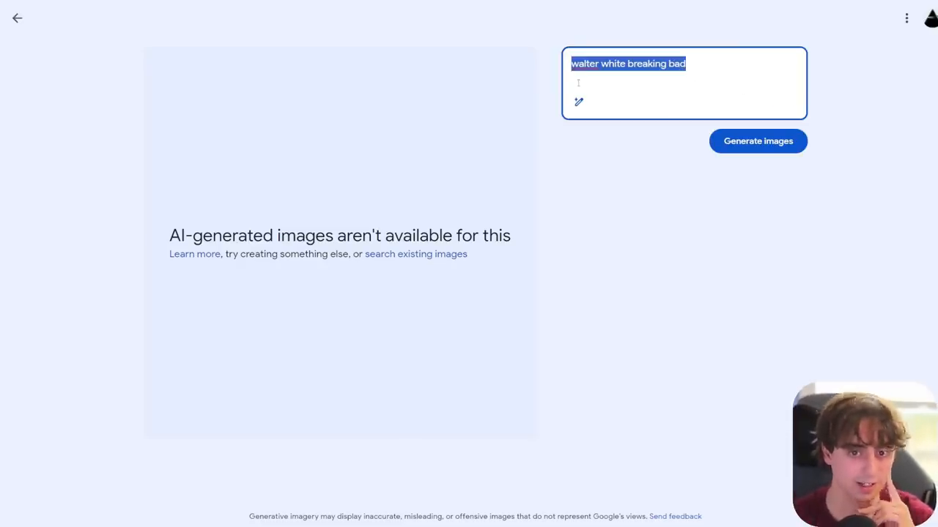
pyautogui.write('minecraft character:')
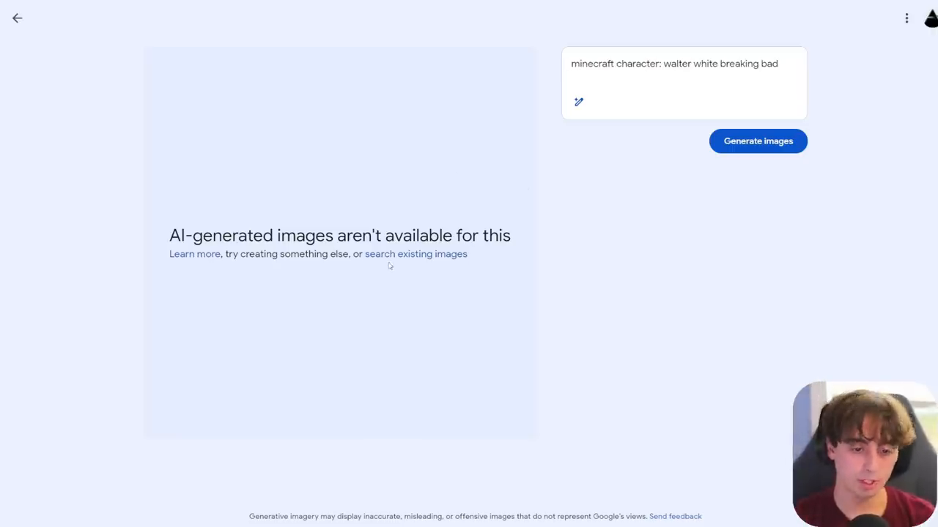
pyautogui.click(416, 253)
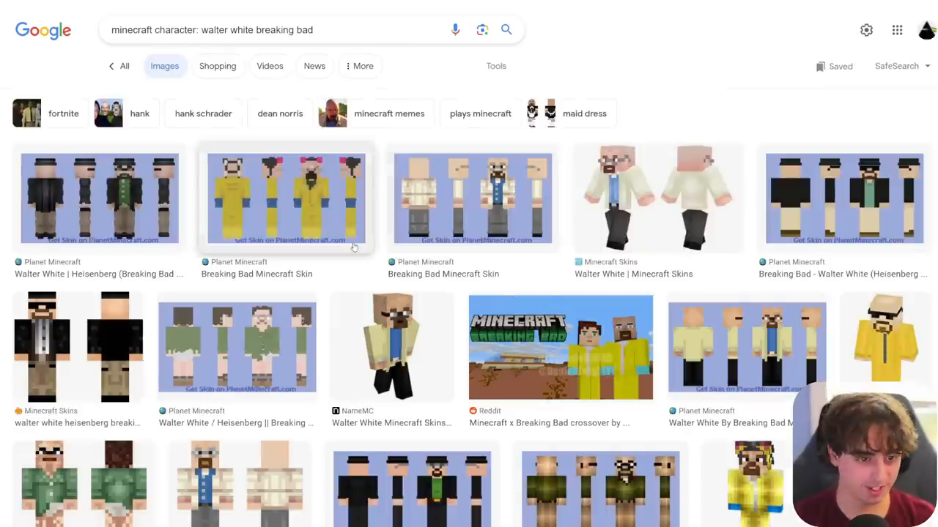
pyautogui.scroll(-3)
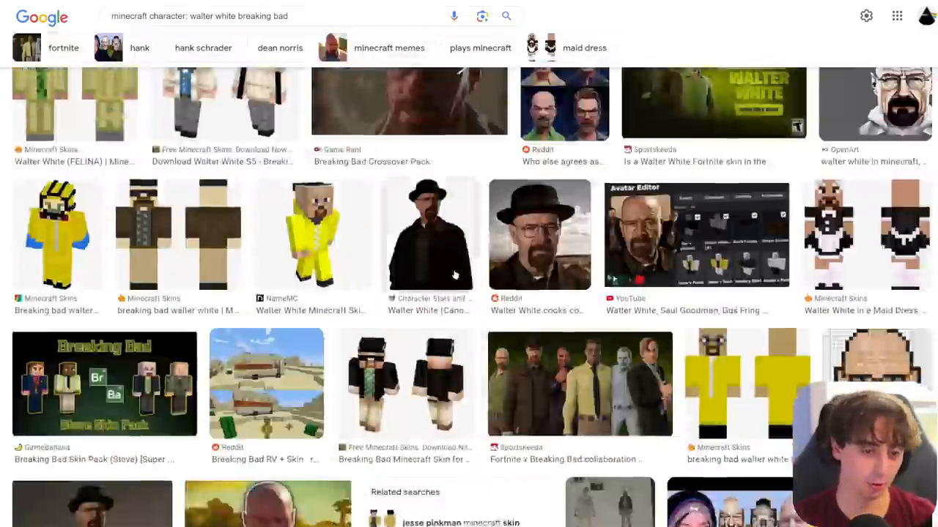
pyautogui.scroll(3)
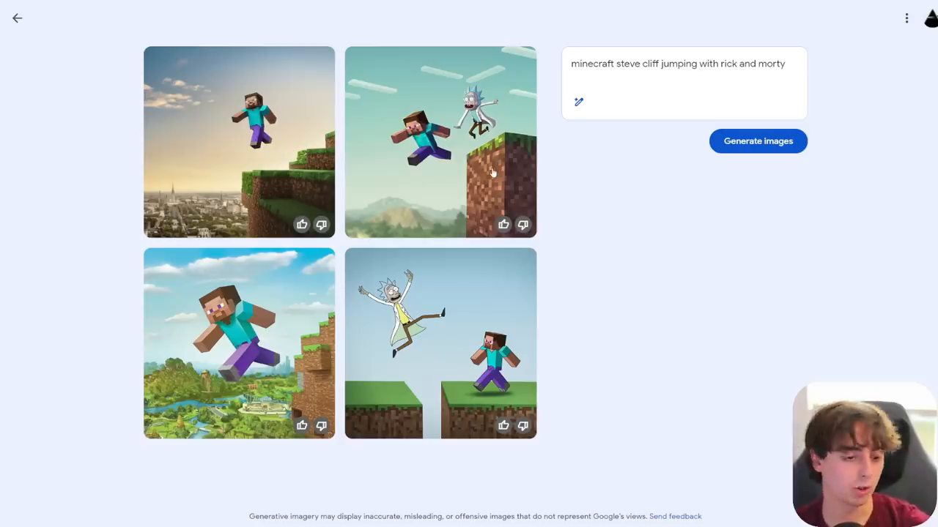
# Step: Submit the 'pepe the frog' prompt to Google's image generator and get the unavailable message
pyautogui.click(758, 140)
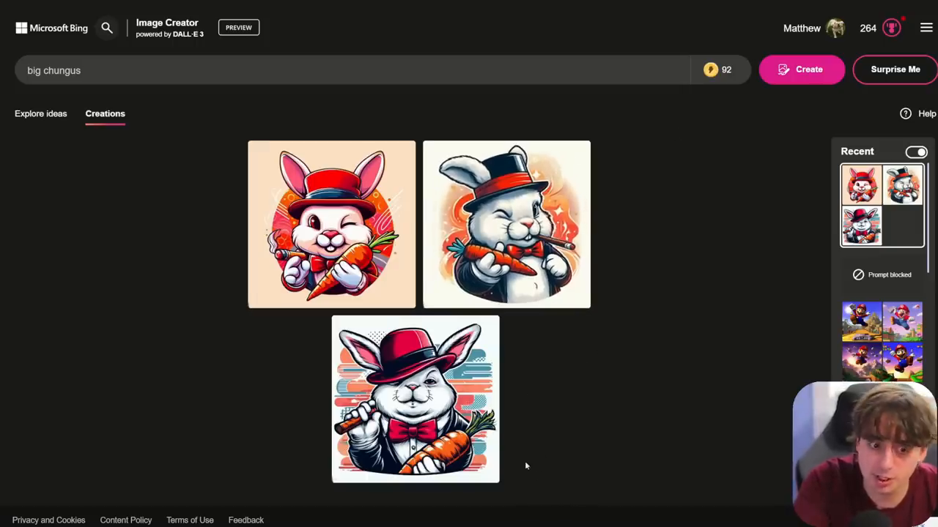
pyautogui.moveTo(574, 313)
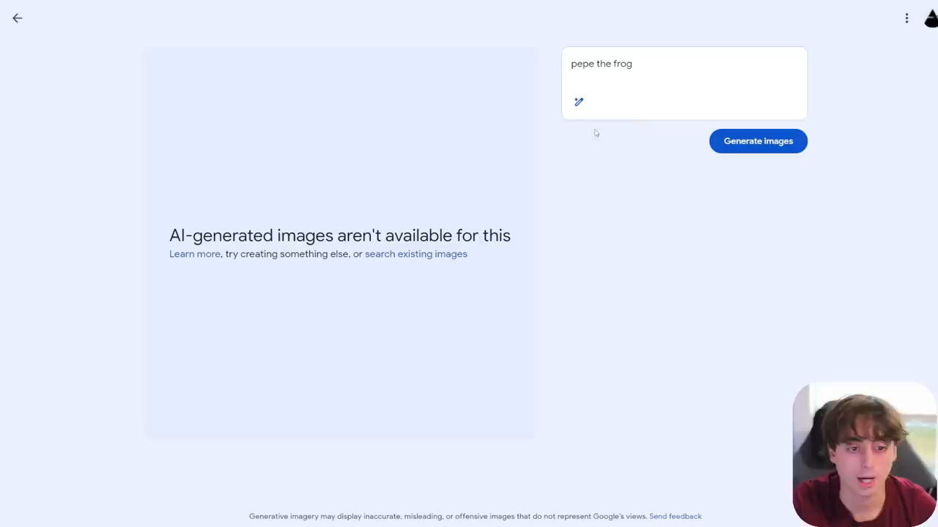
pyautogui.moveTo(495, 164)
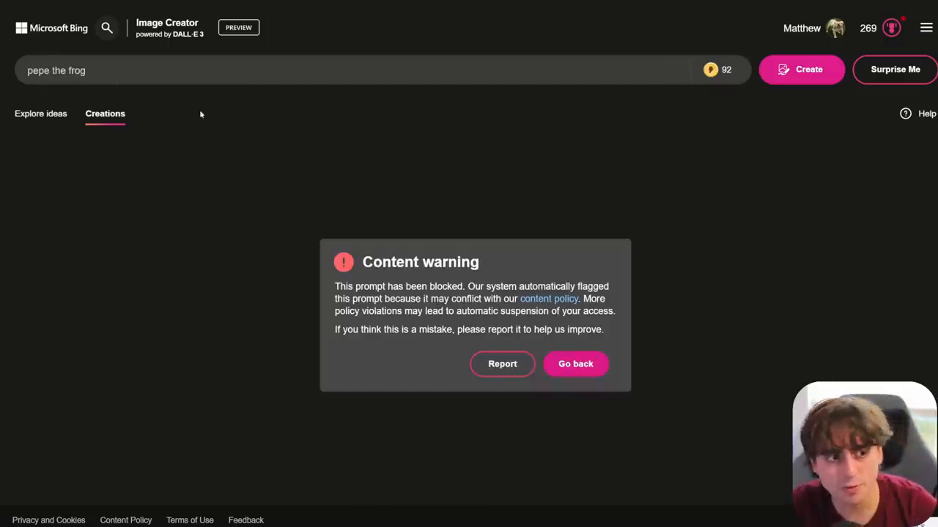
pyautogui.moveTo(309, 170)
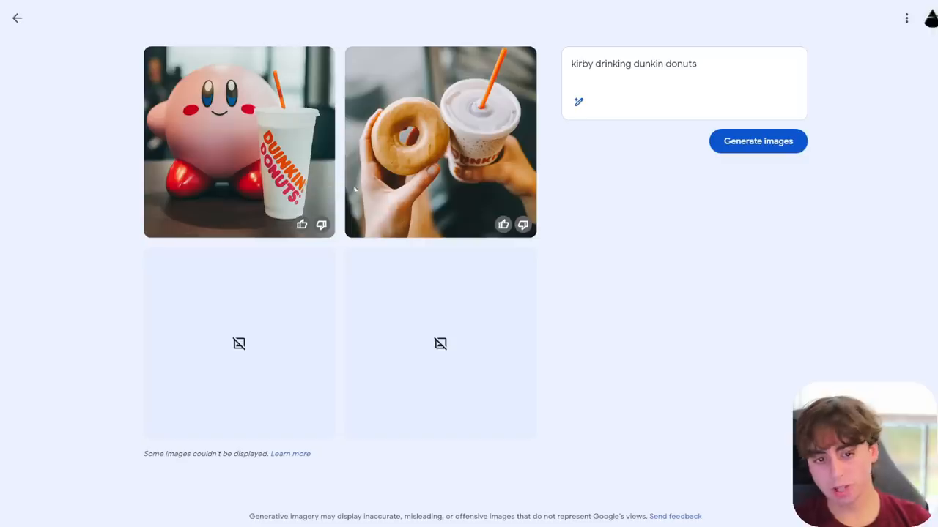
pyautogui.moveTo(242, 200)
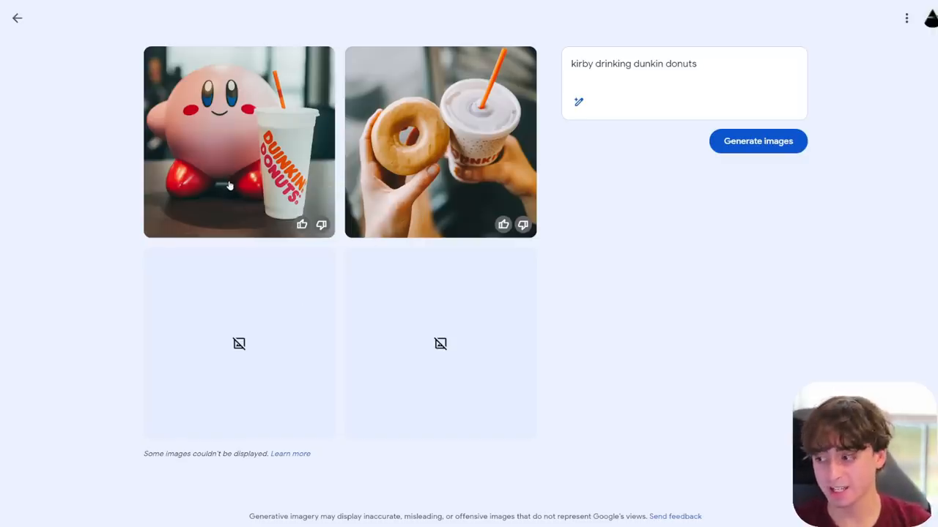
pyautogui.moveTo(249, 209)
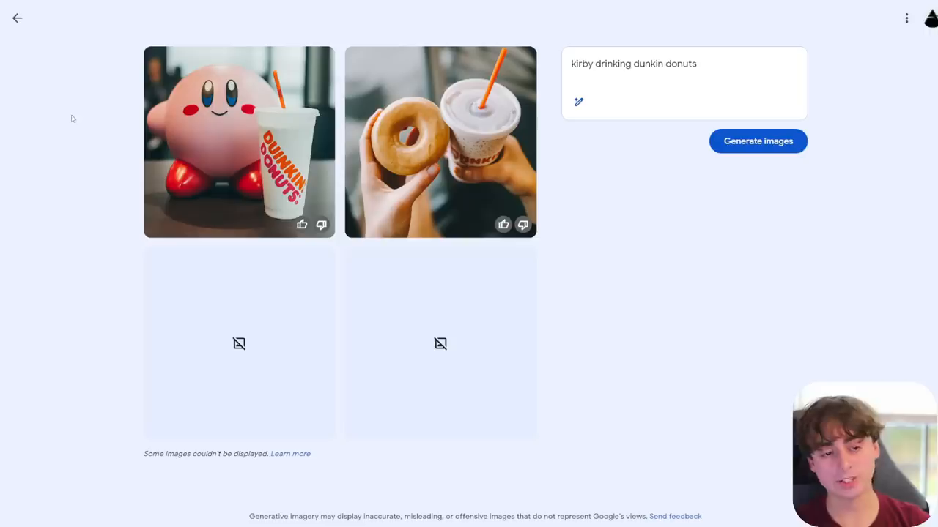
pyautogui.moveTo(49, 128)
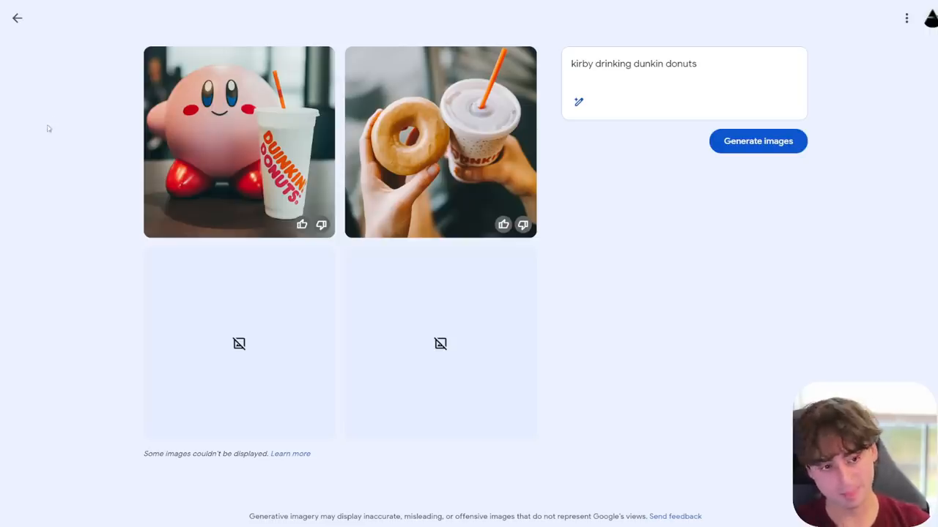
pyautogui.moveTo(45, 141)
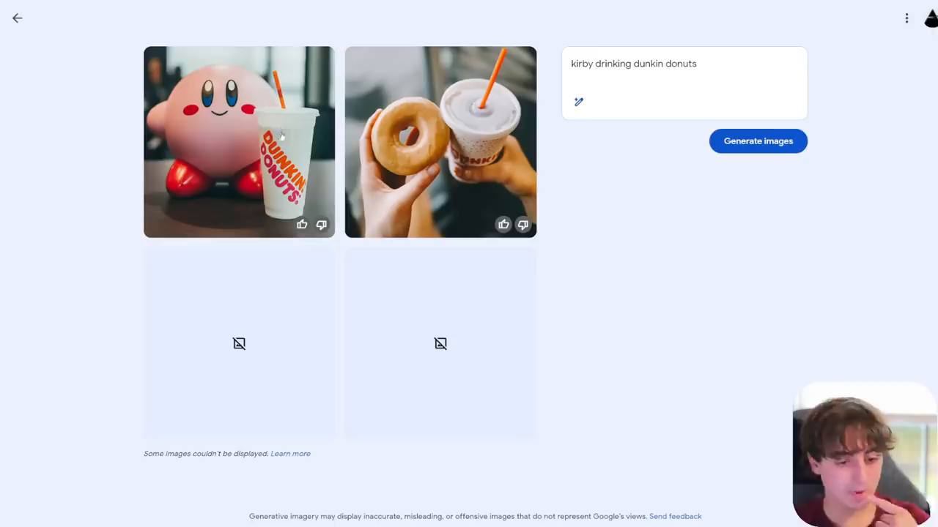
pyautogui.moveTo(62, 28)
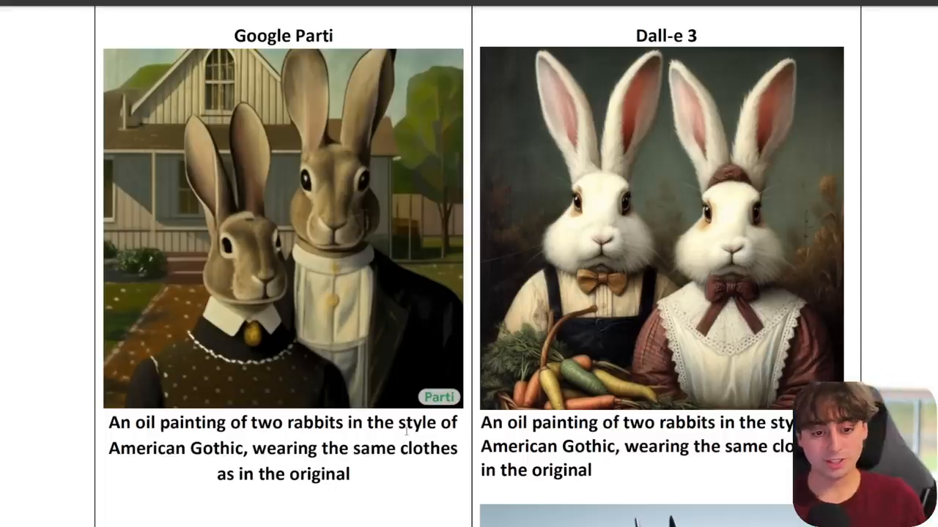
pyautogui.moveTo(460, 291)
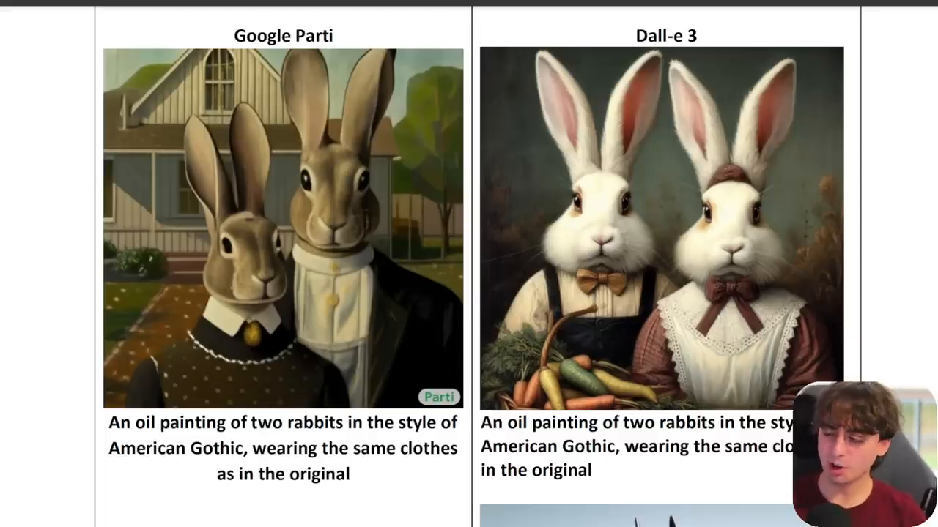
# Step: Scroll the comparison PDF past the American Gothic rabbits and beaver librarians to the 'Toaday' frogs
pyautogui.scroll(-3)
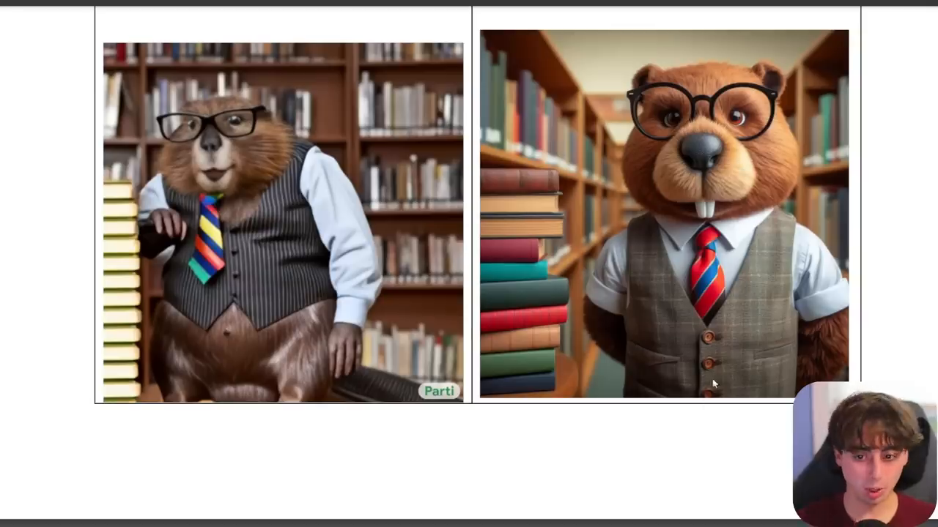
pyautogui.scroll(-3)
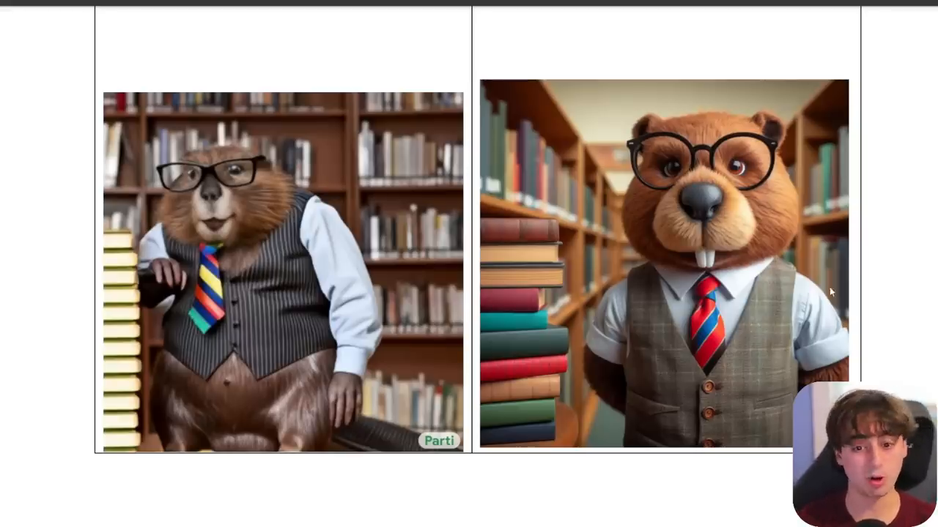
pyautogui.scroll(-3)
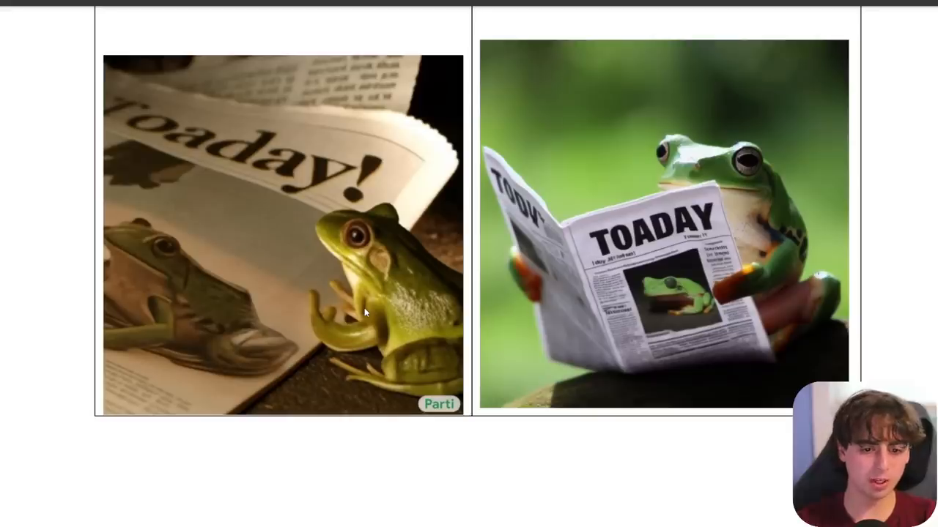
pyautogui.moveTo(409, 223)
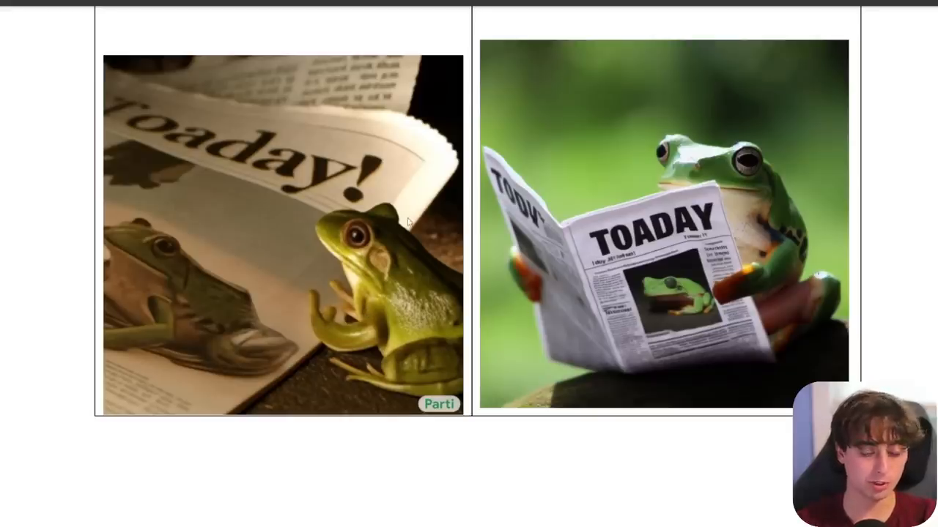
pyautogui.moveTo(596, 177)
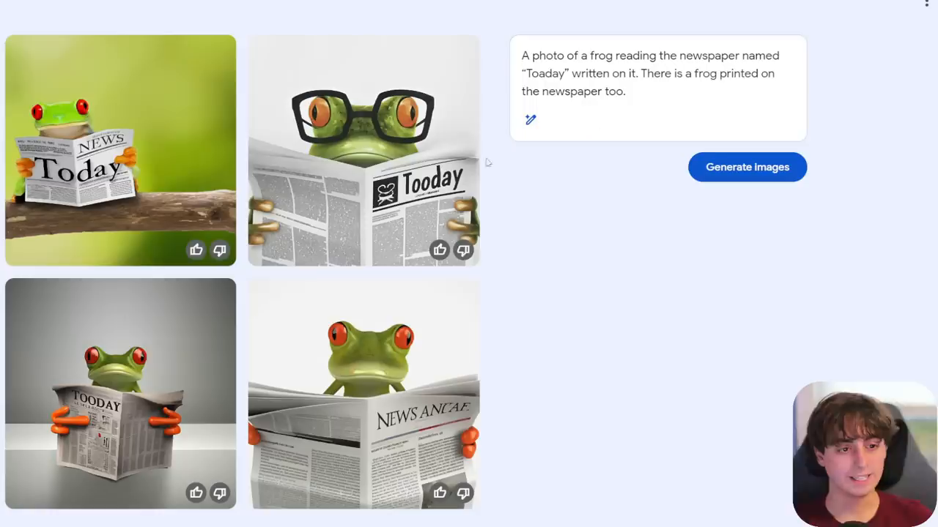
pyautogui.moveTo(152, 383)
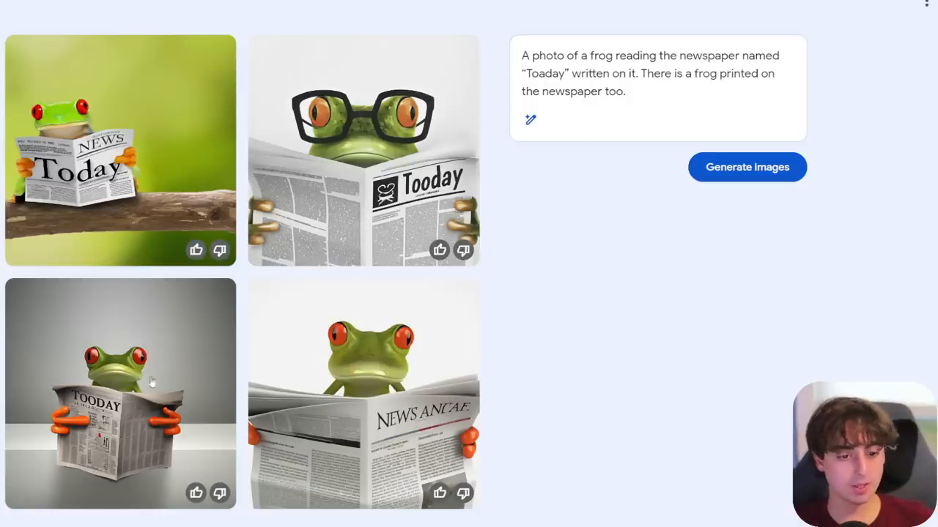
pyautogui.moveTo(415, 273)
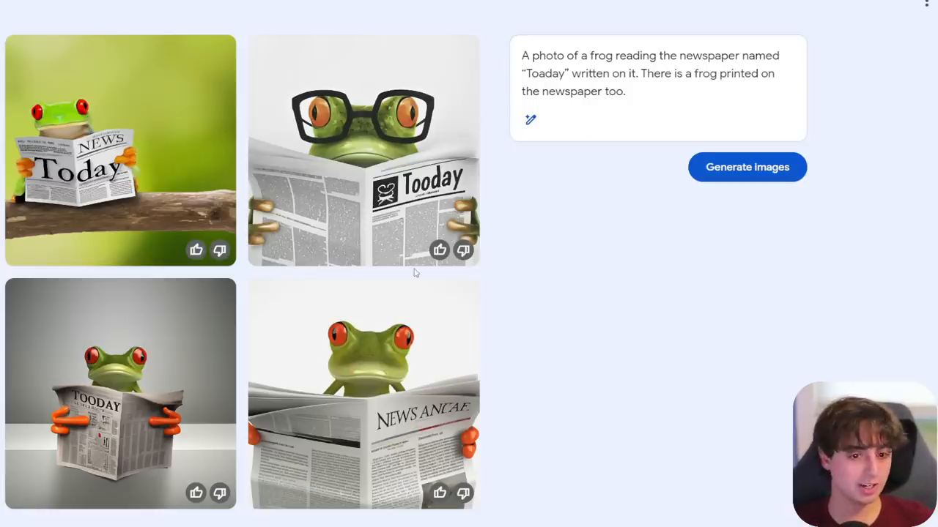
pyautogui.moveTo(396, 359)
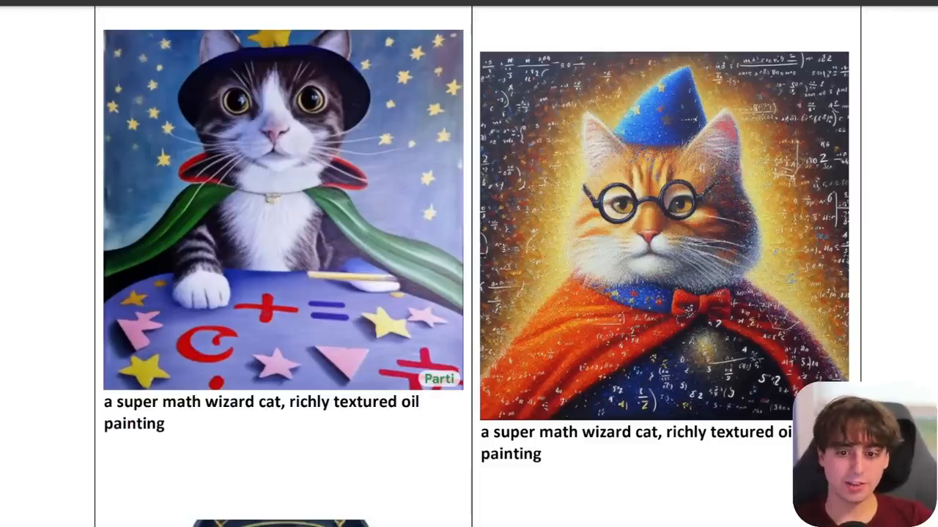
# Step: Scroll the comparison PDF to the math wizard cat and studio-microphone bird pages
pyautogui.scroll(-3)
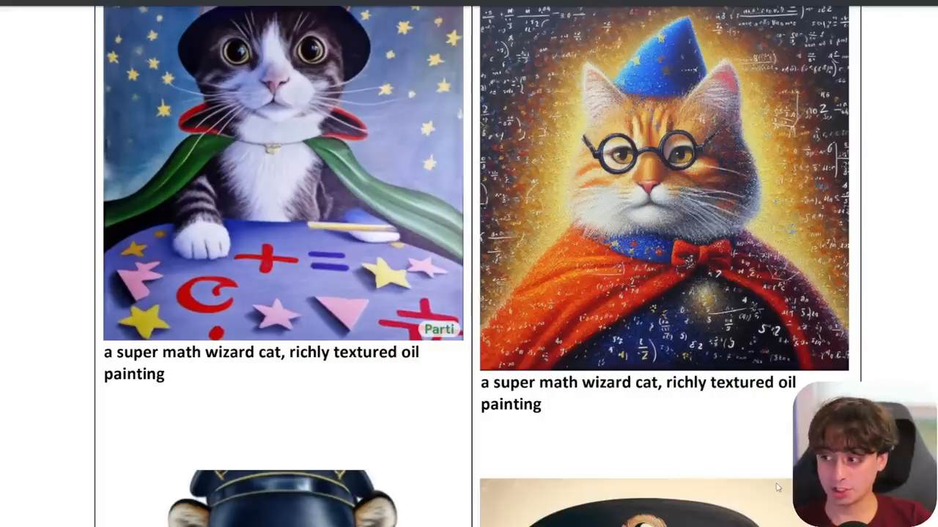
pyautogui.scroll(3)
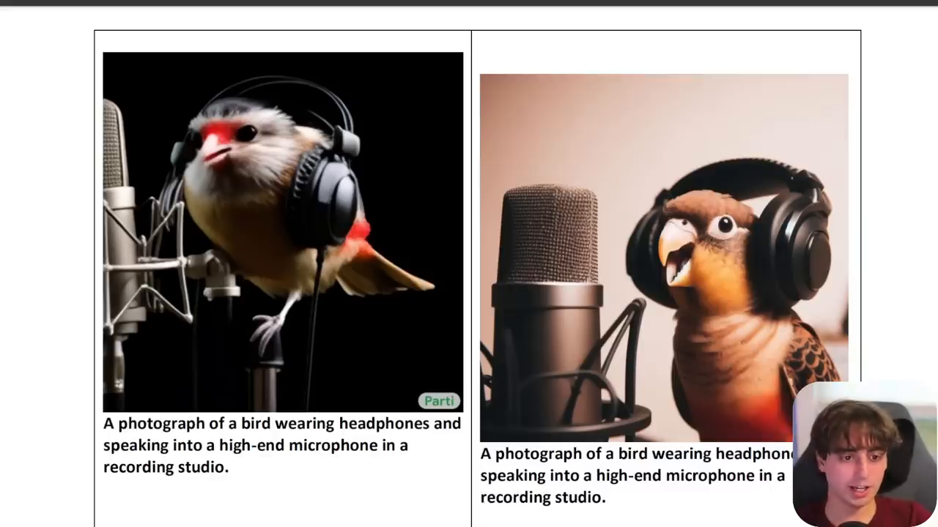
pyautogui.moveTo(249, 204)
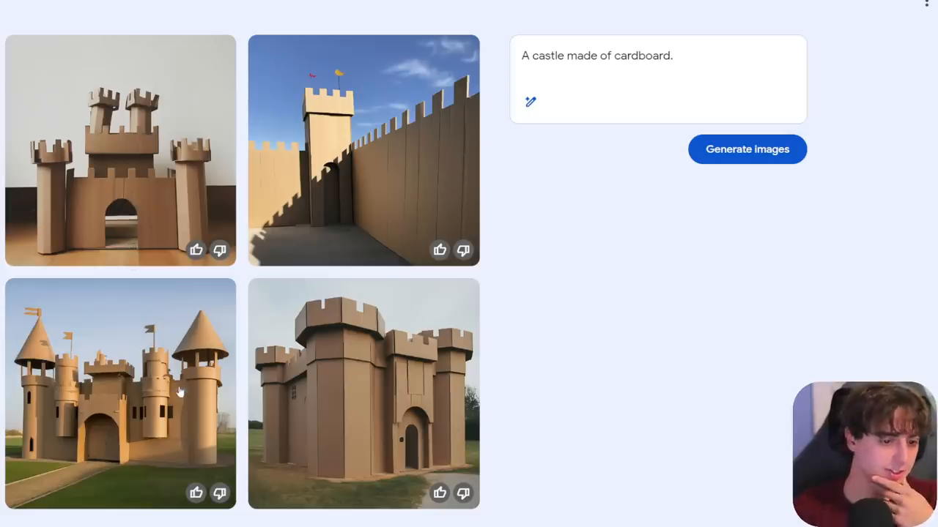
pyautogui.moveTo(301, 194)
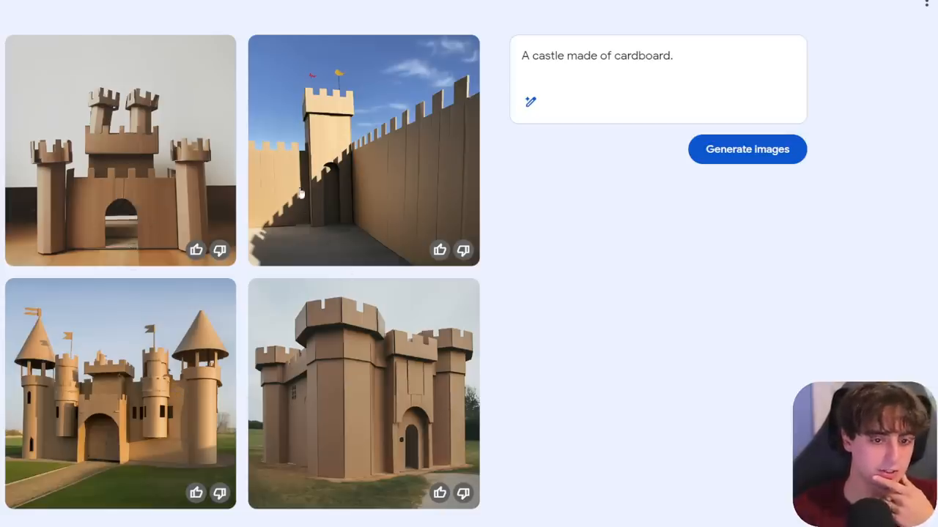
# Step: Enlarge the cardboard castle with the arched door, then open a lobster subway-train result
pyautogui.click(362, 394)
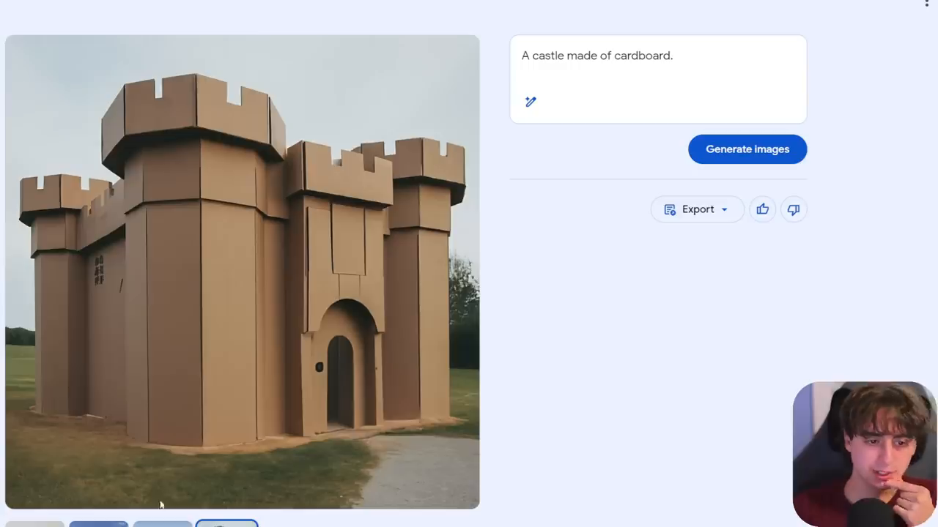
pyautogui.click(163, 524)
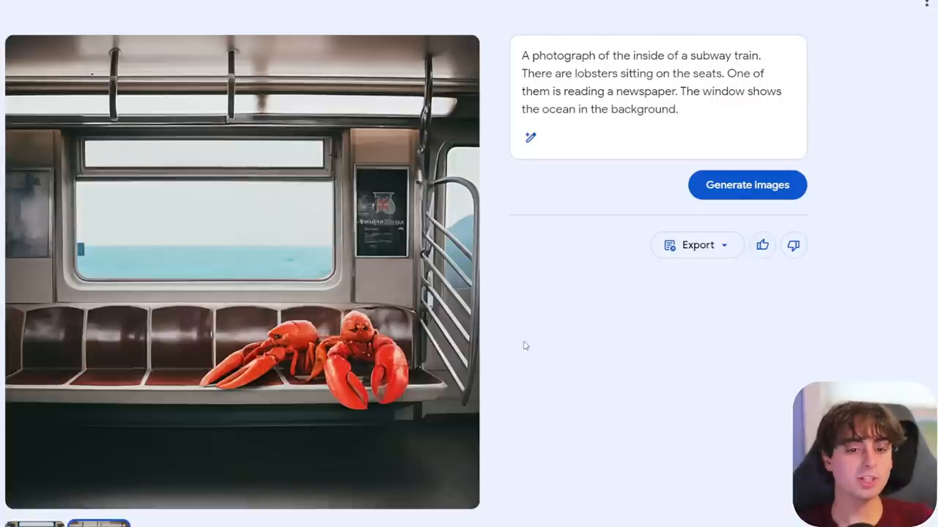
pyautogui.moveTo(604, 368)
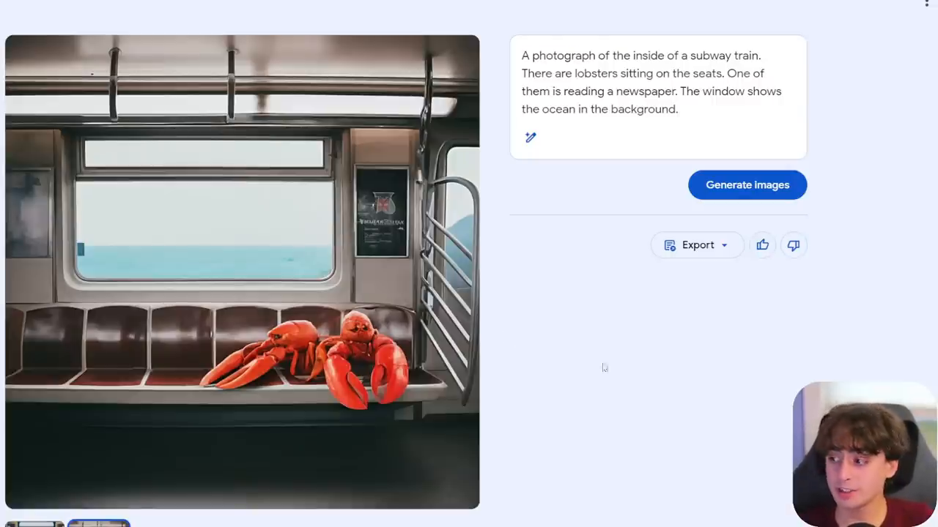